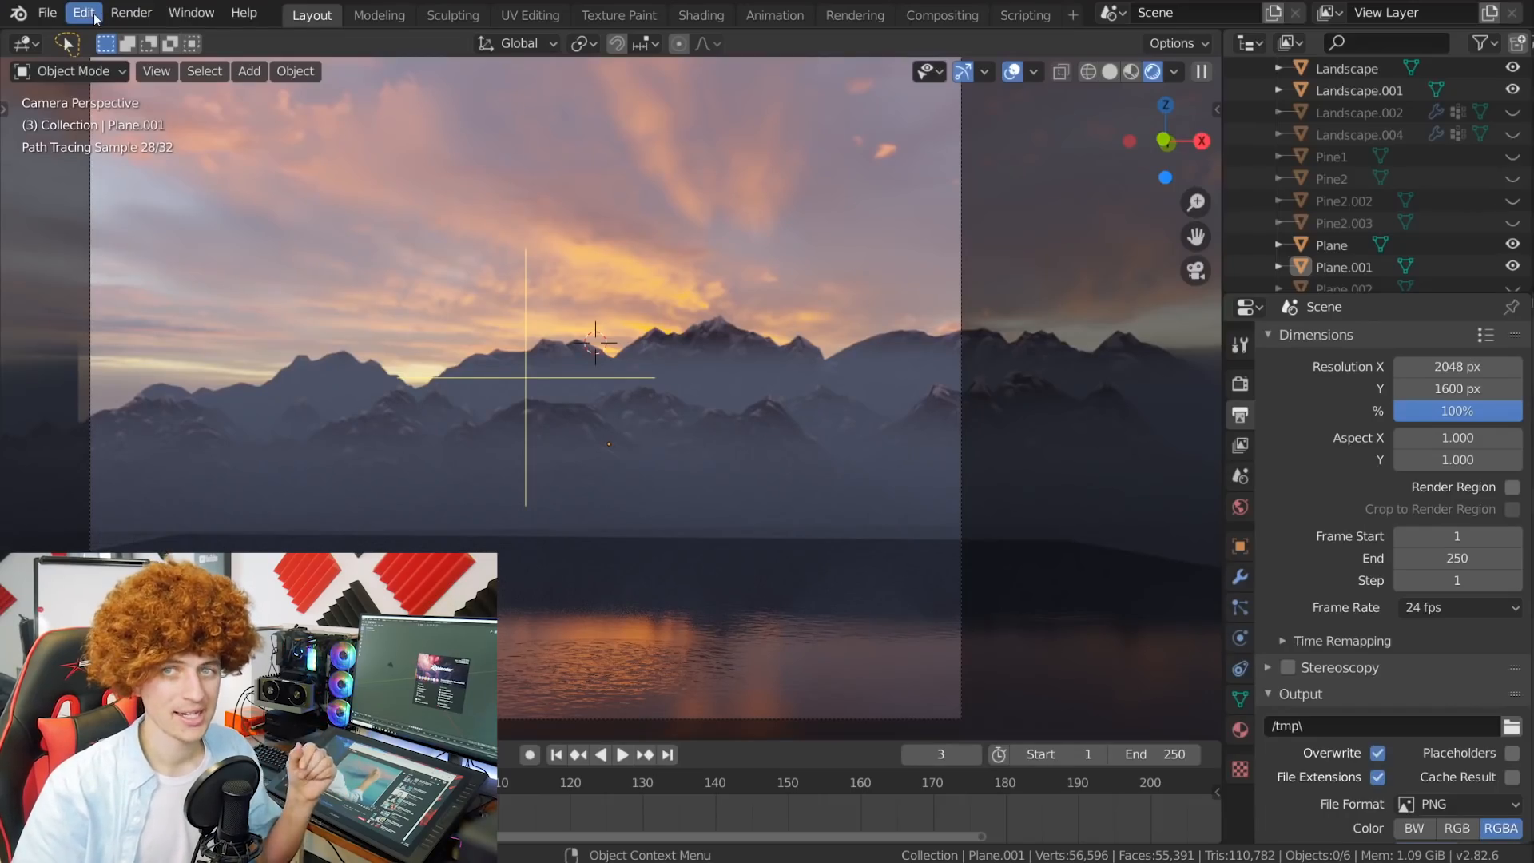
# Step: Set OptiX as the Cycles render device and inspect the branch mesh in Edit Mode
pyautogui.click(83, 12)
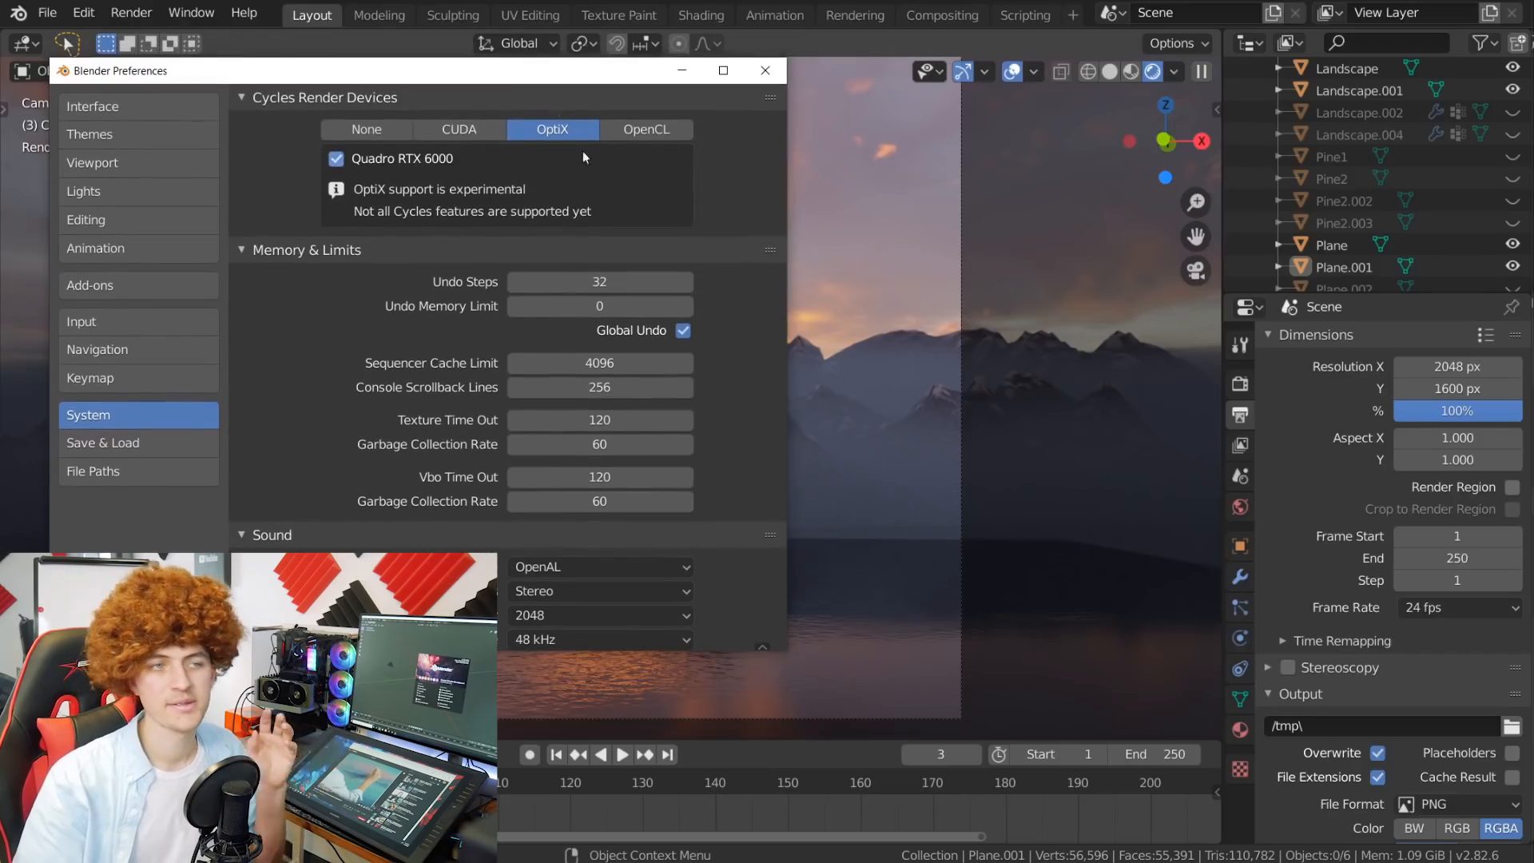
pyautogui.click(766, 70)
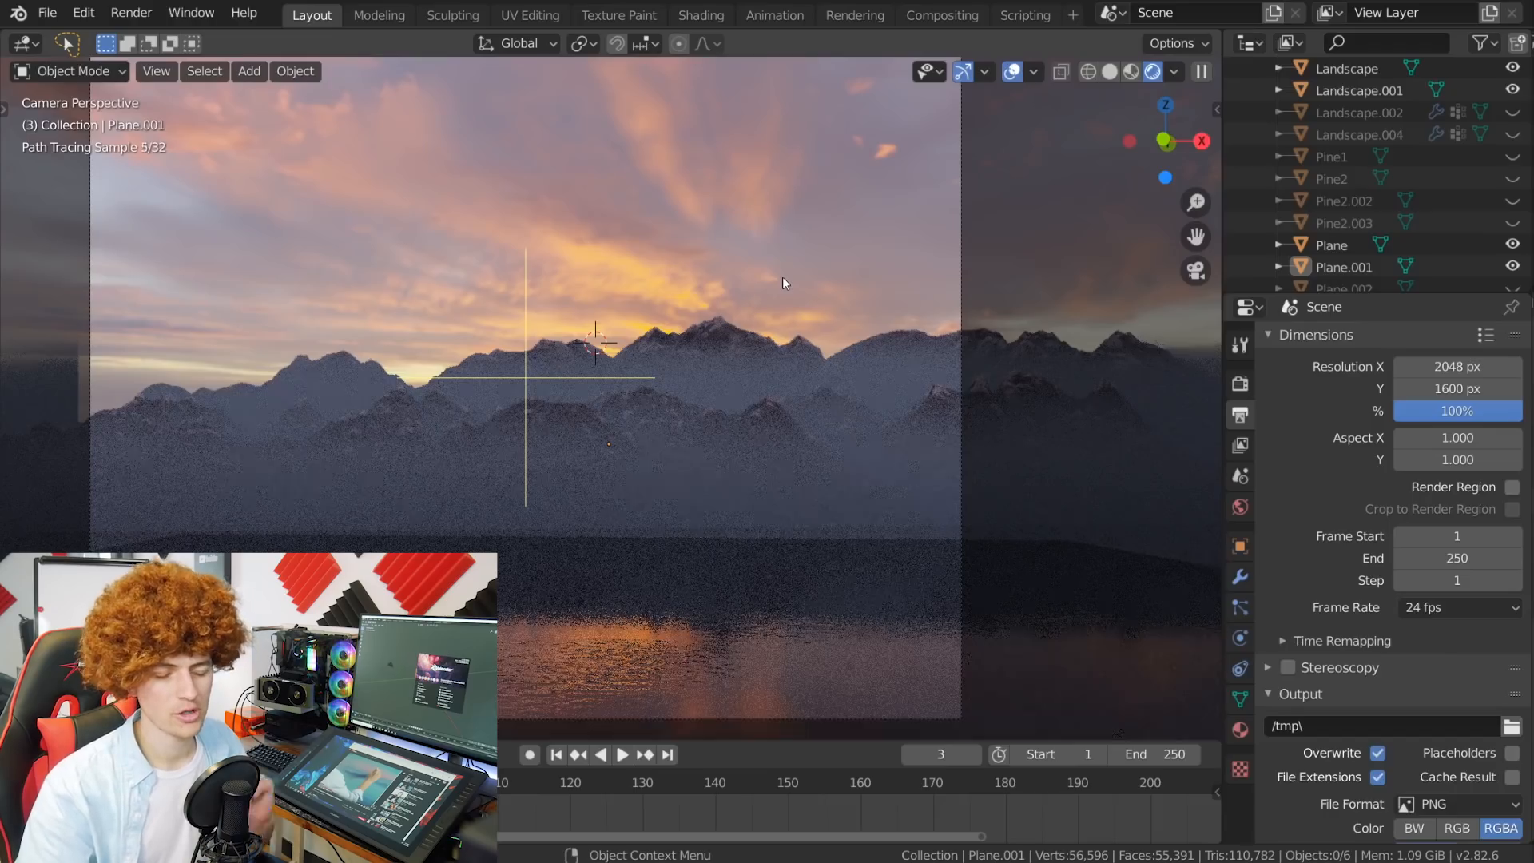
pyautogui.moveTo(816, 377)
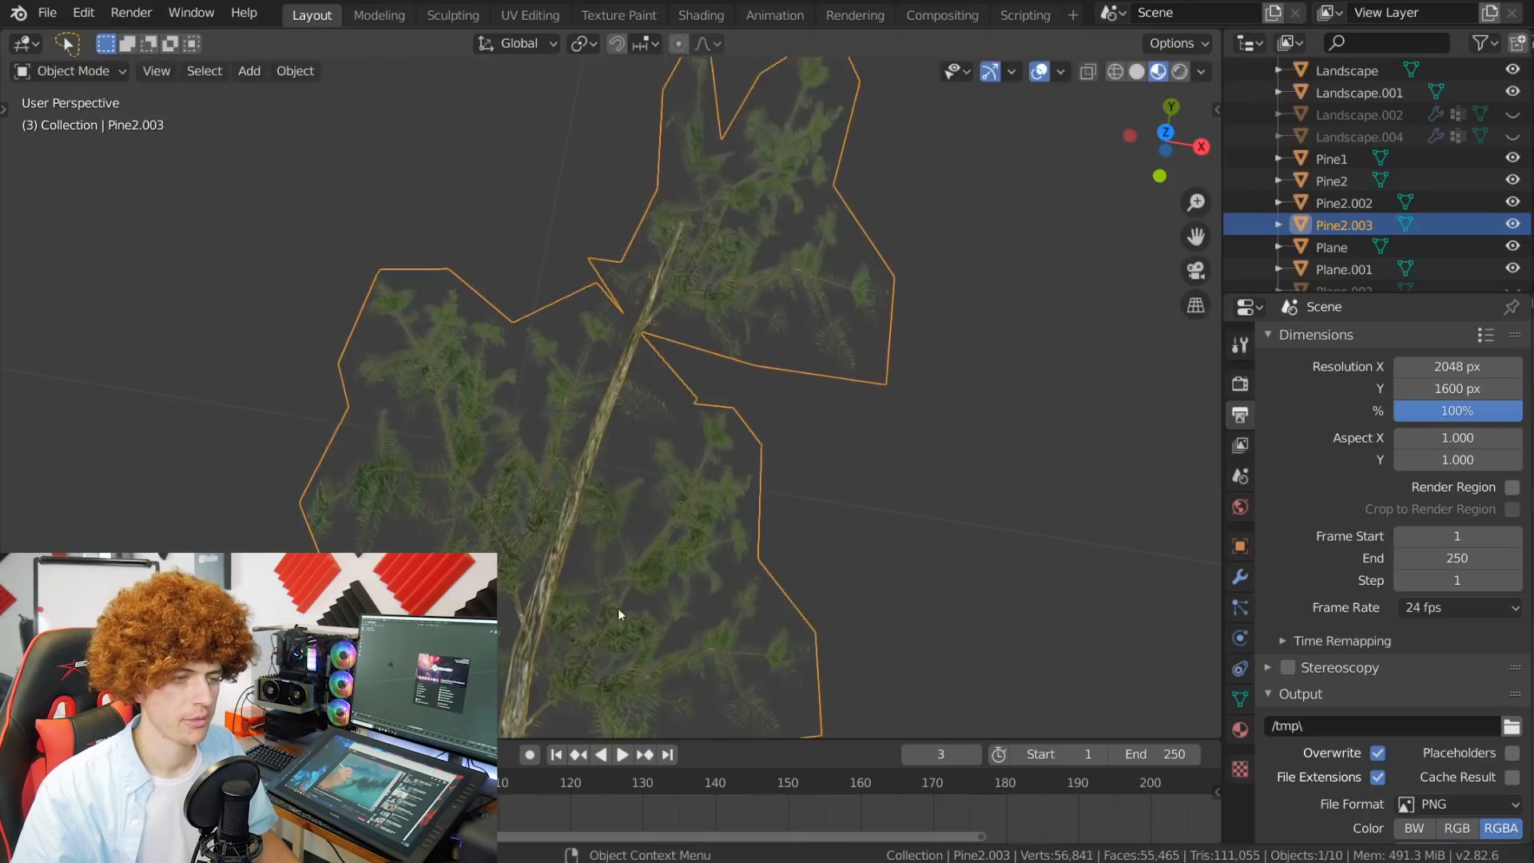
pyautogui.press('Tab')
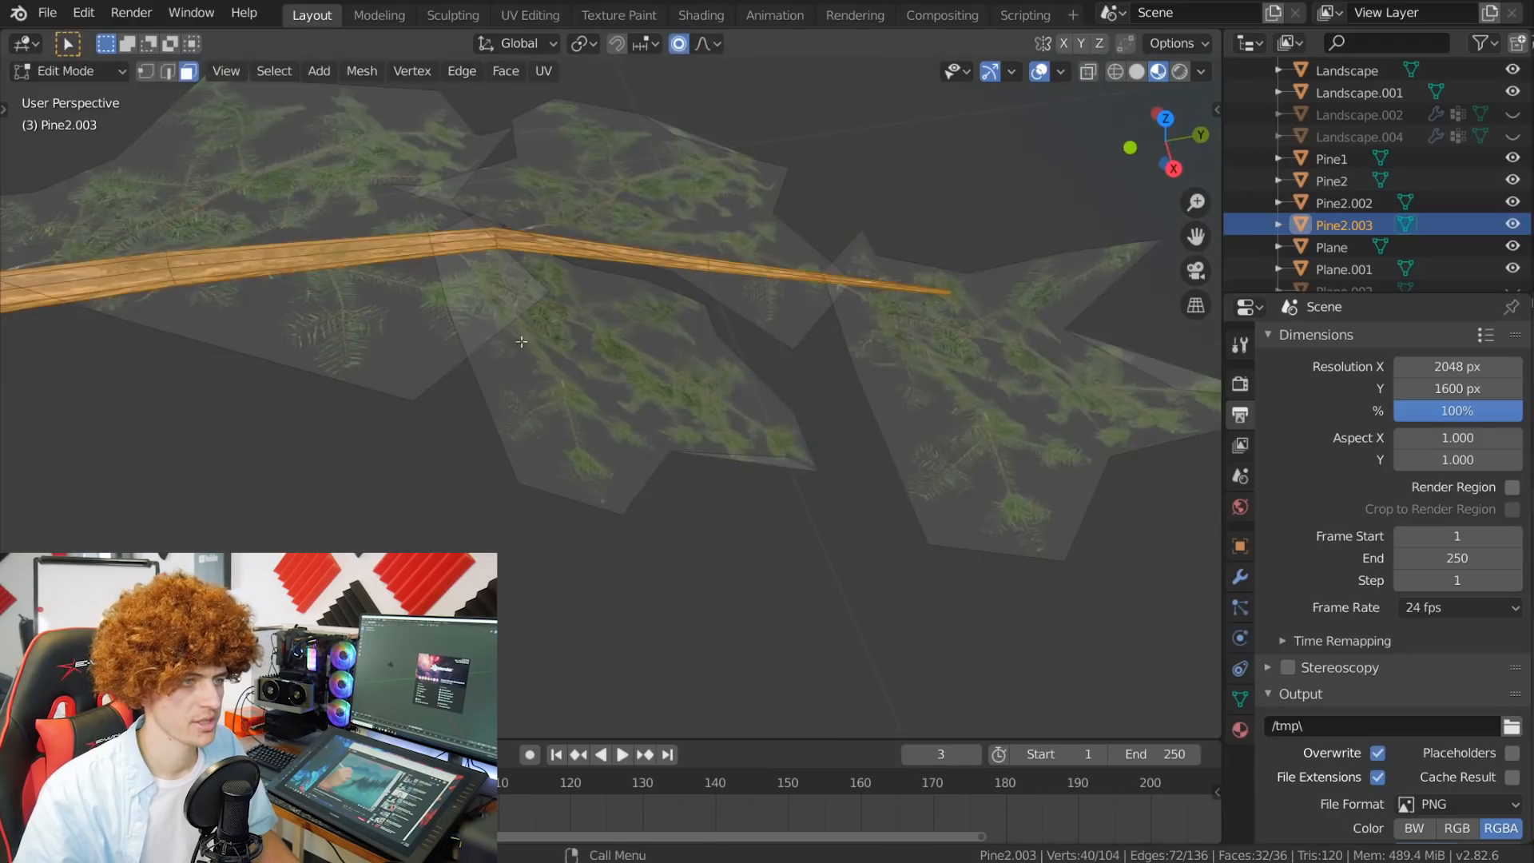
pyautogui.press('Tab')
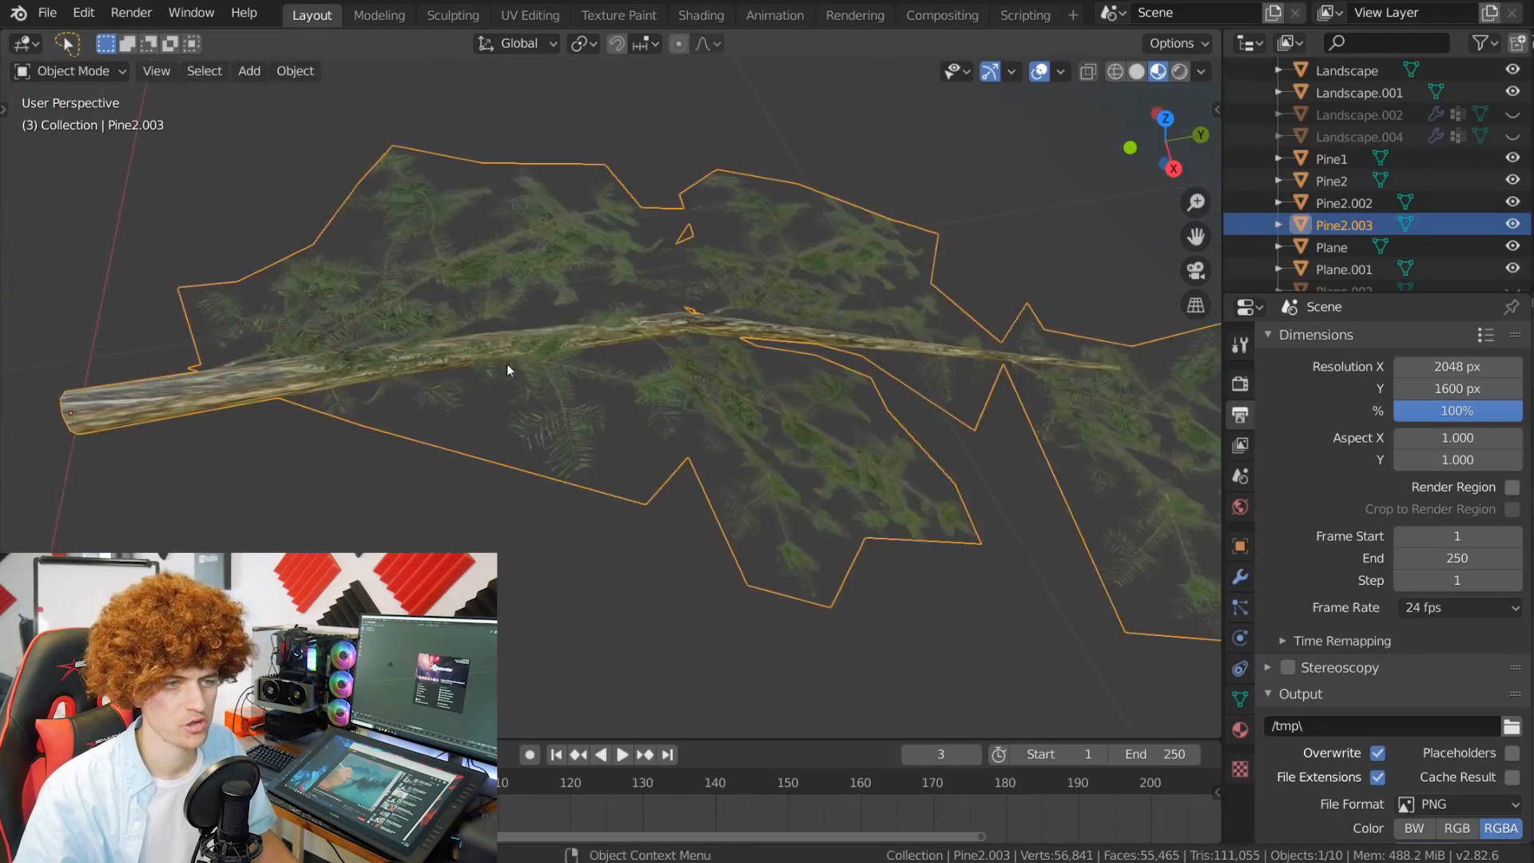
pyautogui.press('Tab')
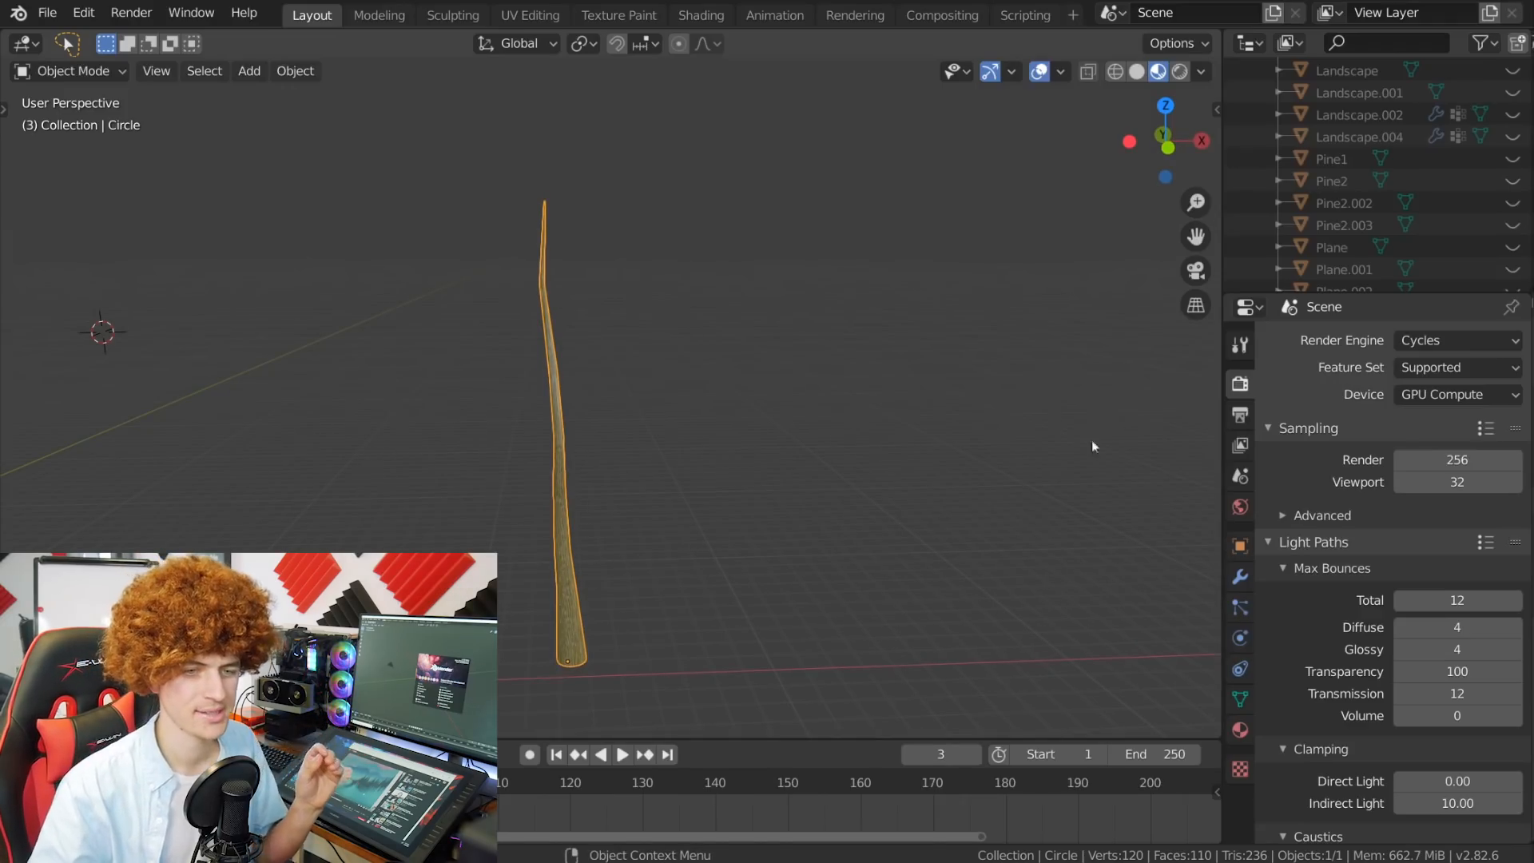
# Step: Make the 'Group' vertex group control the trunk's particle branch length, then return to Object Mode
pyautogui.click(1238, 609)
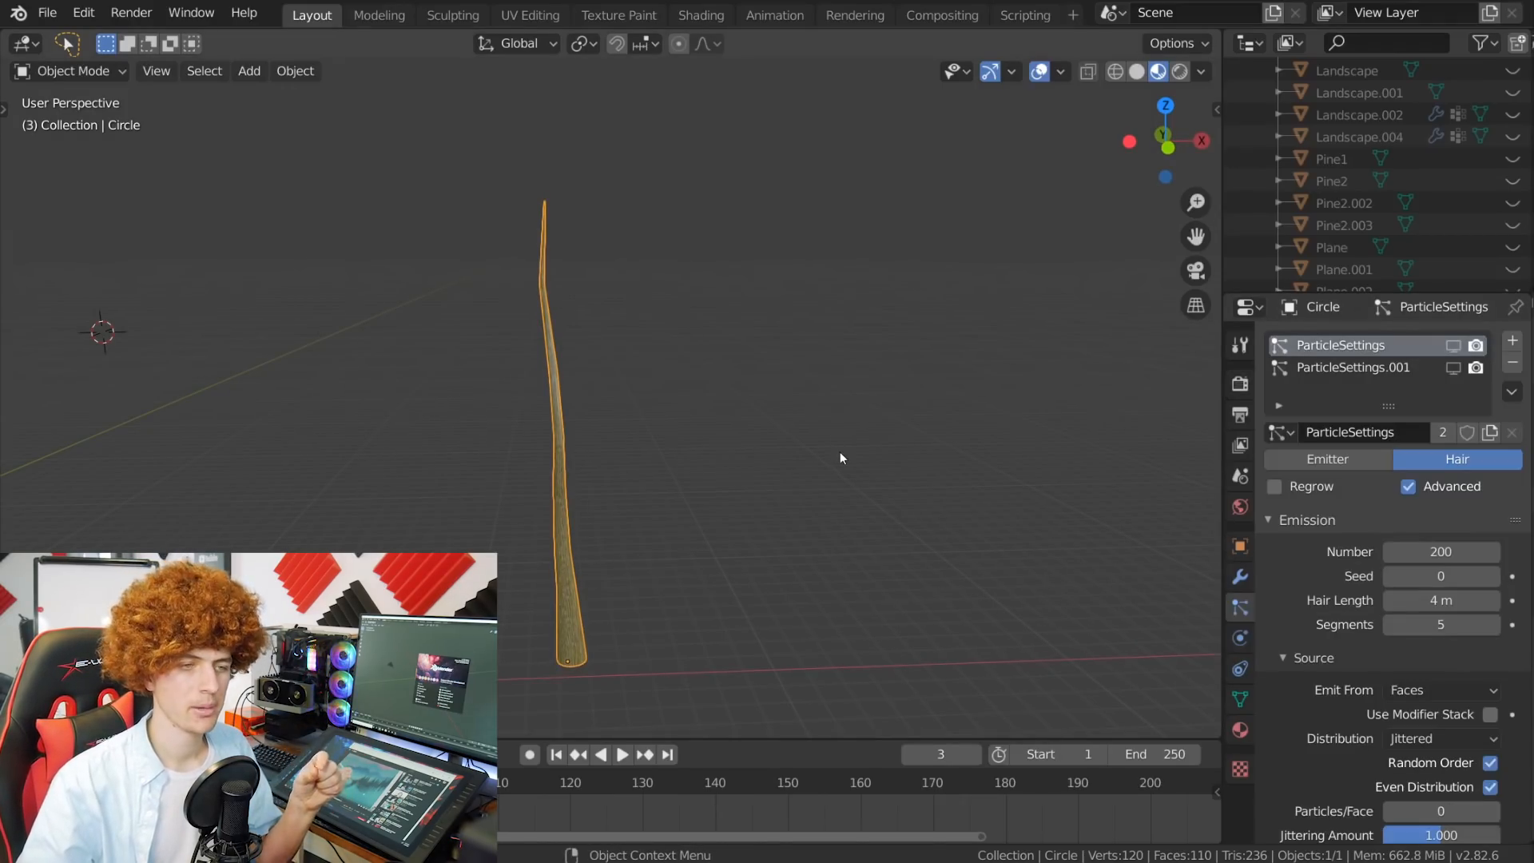
pyautogui.moveTo(790, 449)
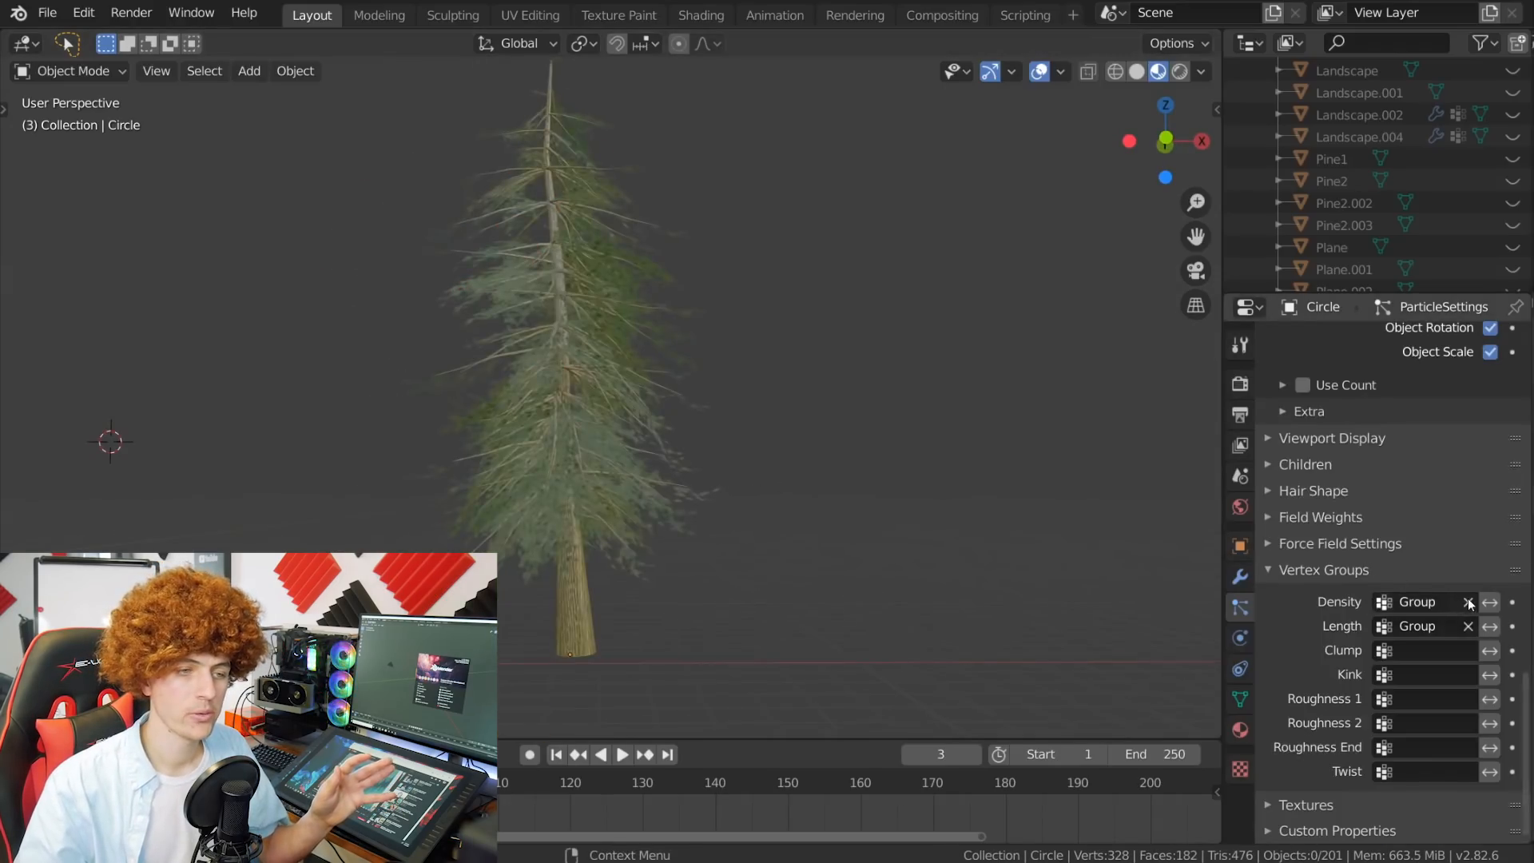
pyautogui.click(1468, 601)
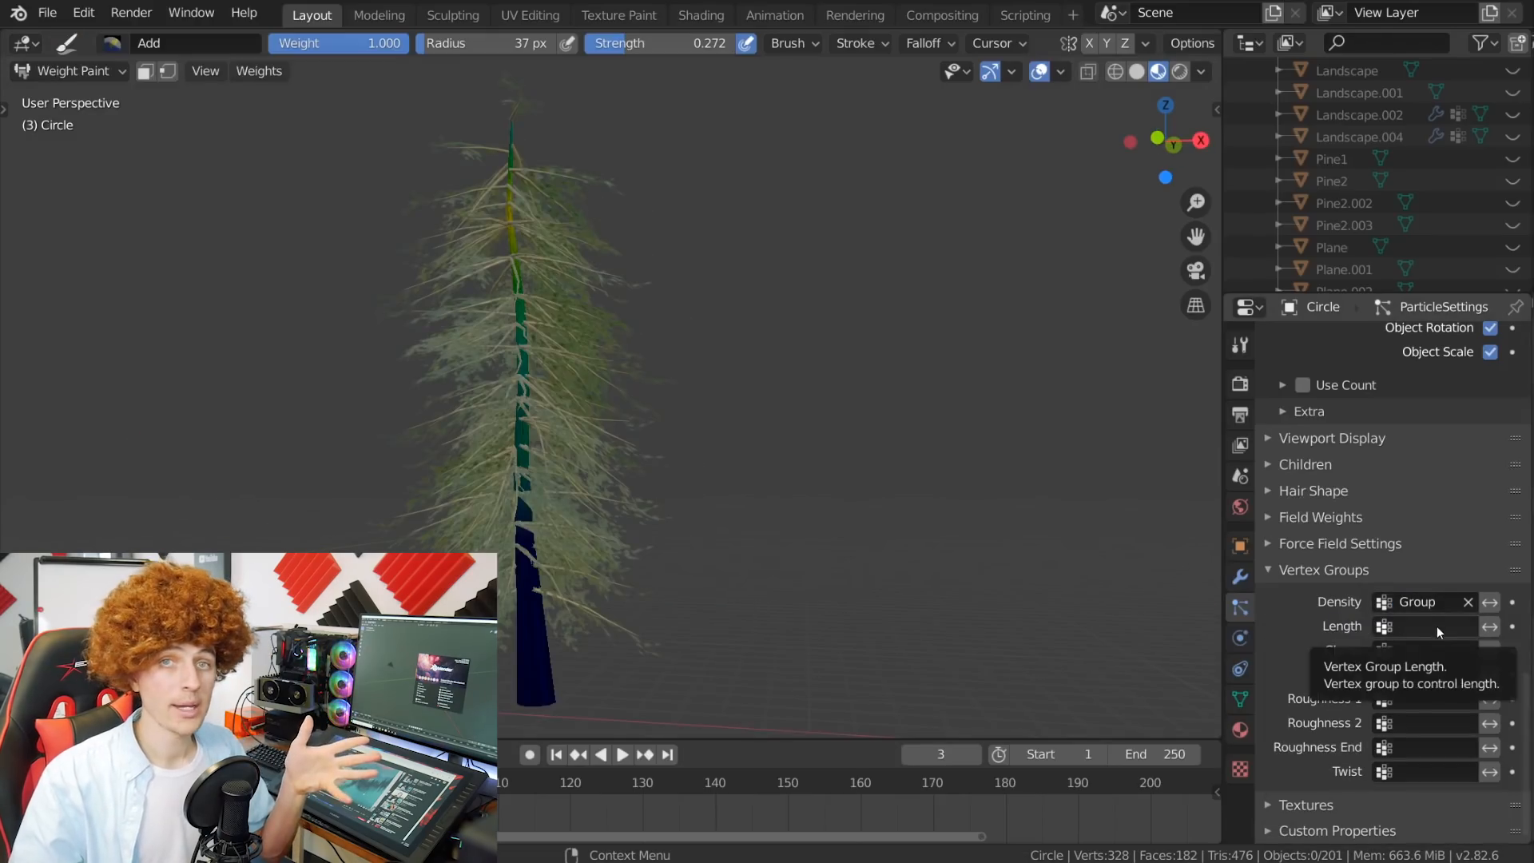
pyautogui.click(1424, 626)
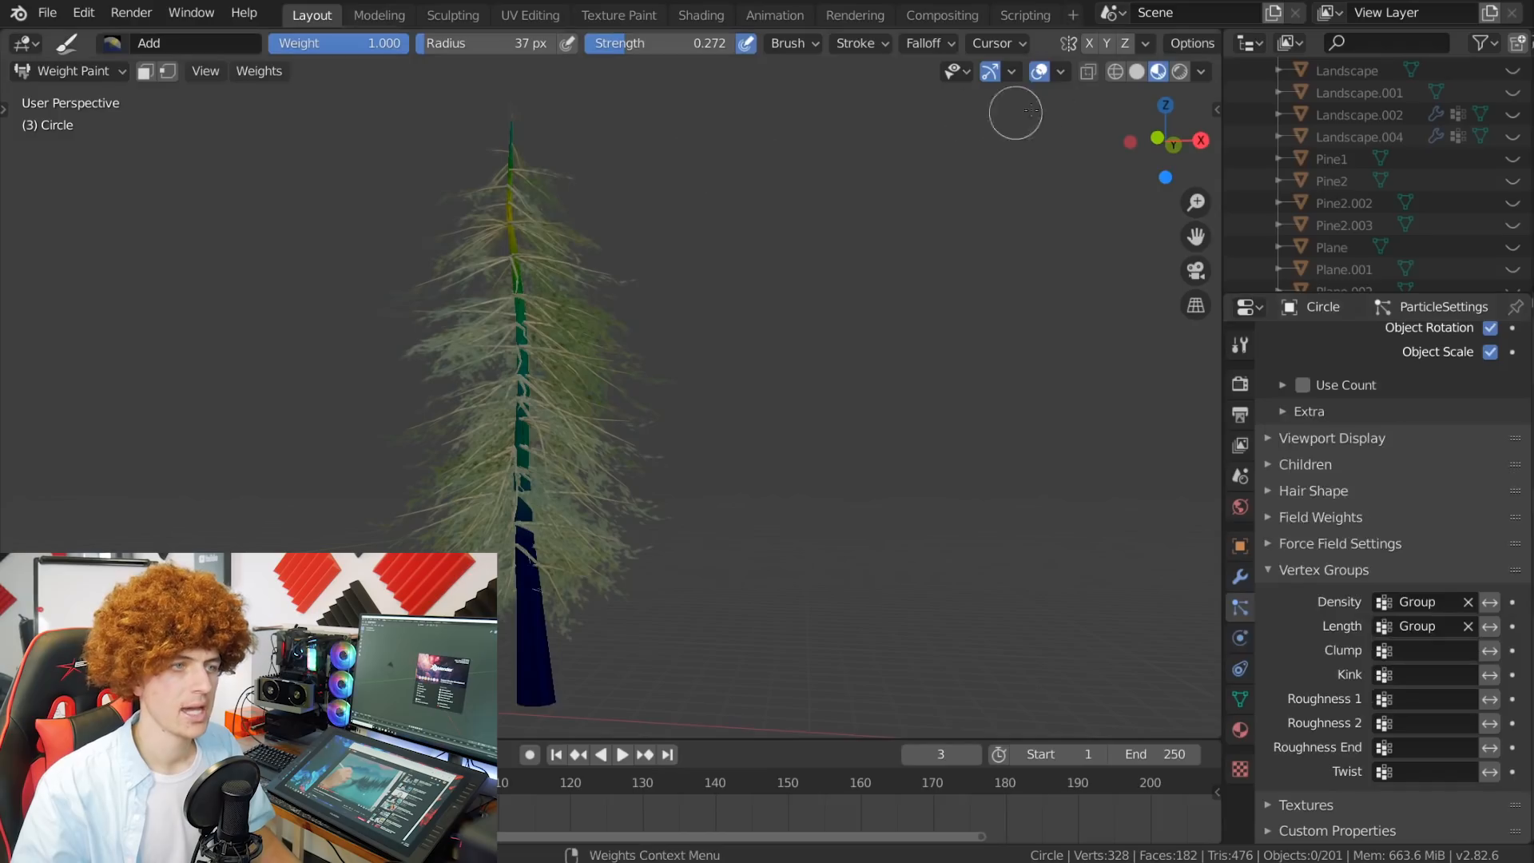
pyautogui.click(69, 70)
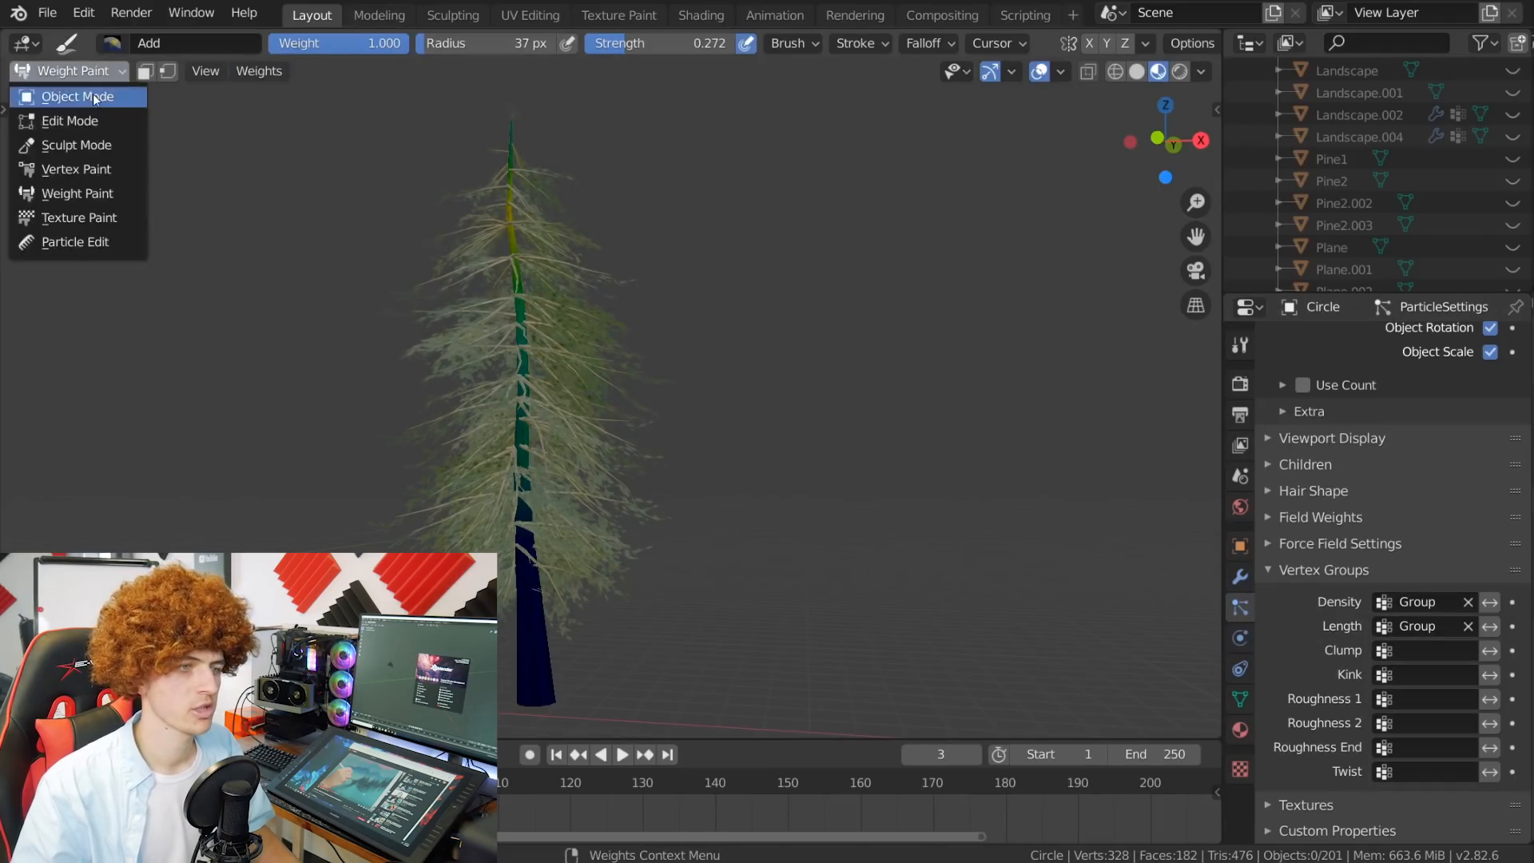
pyautogui.click(78, 96)
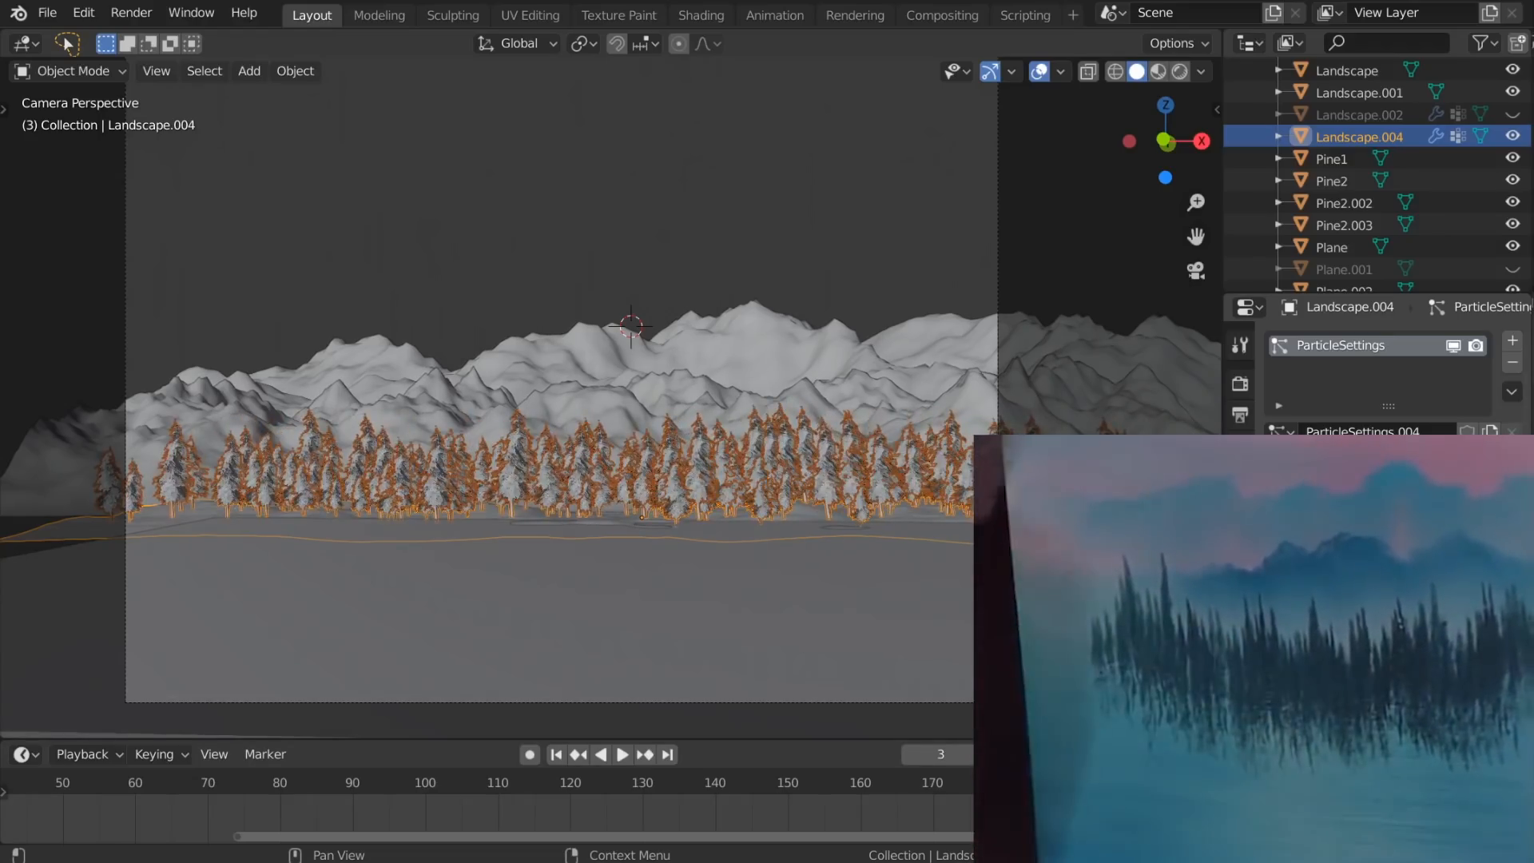
# Step: Switch the viewport to Rendered shading to preview the foreground pine forest
pyautogui.click(1177, 70)
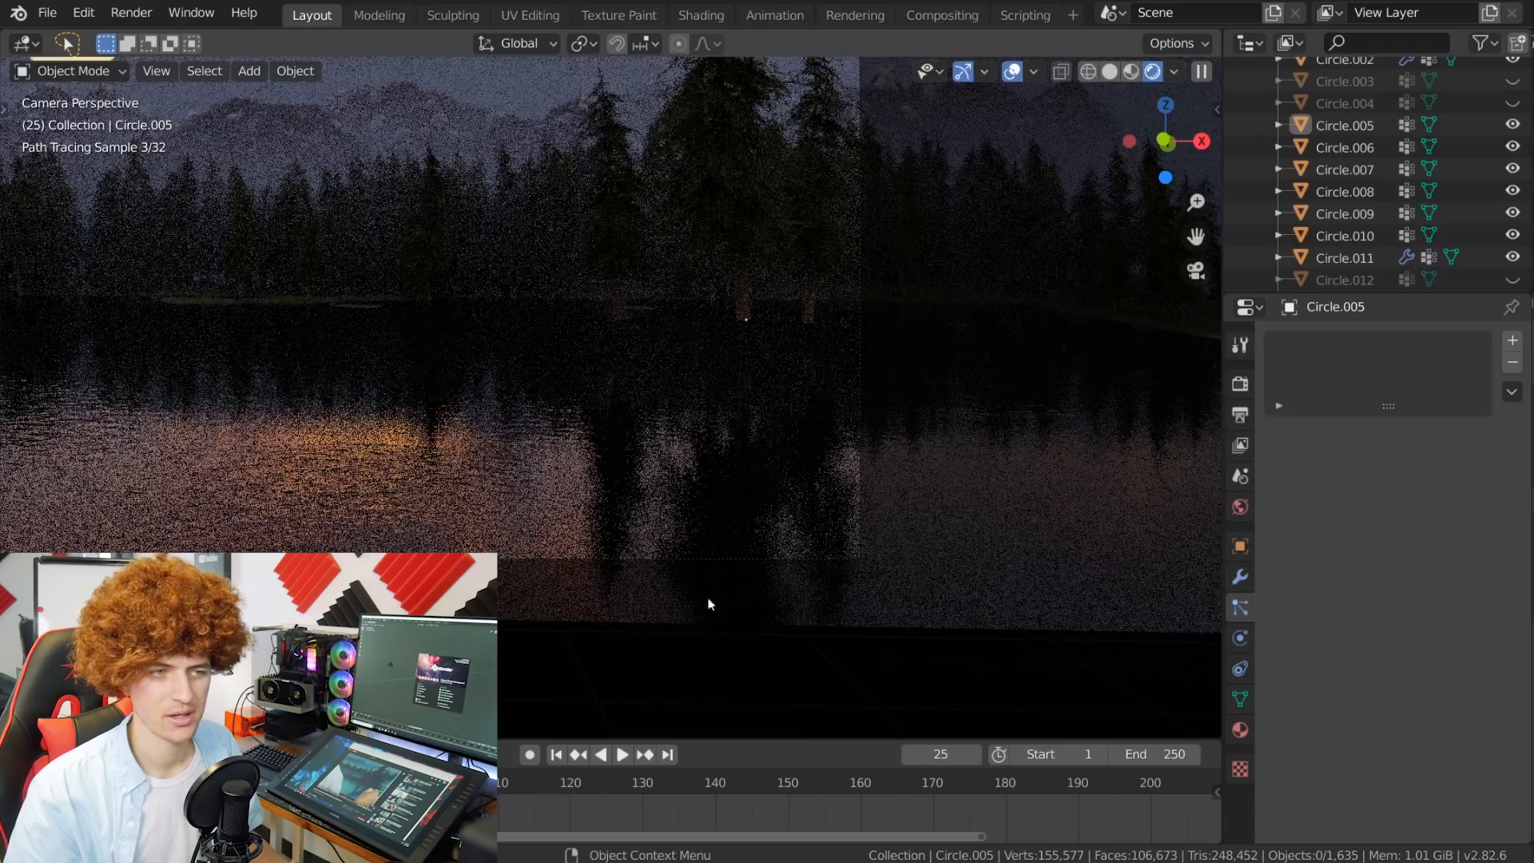
pyautogui.moveTo(938, 362)
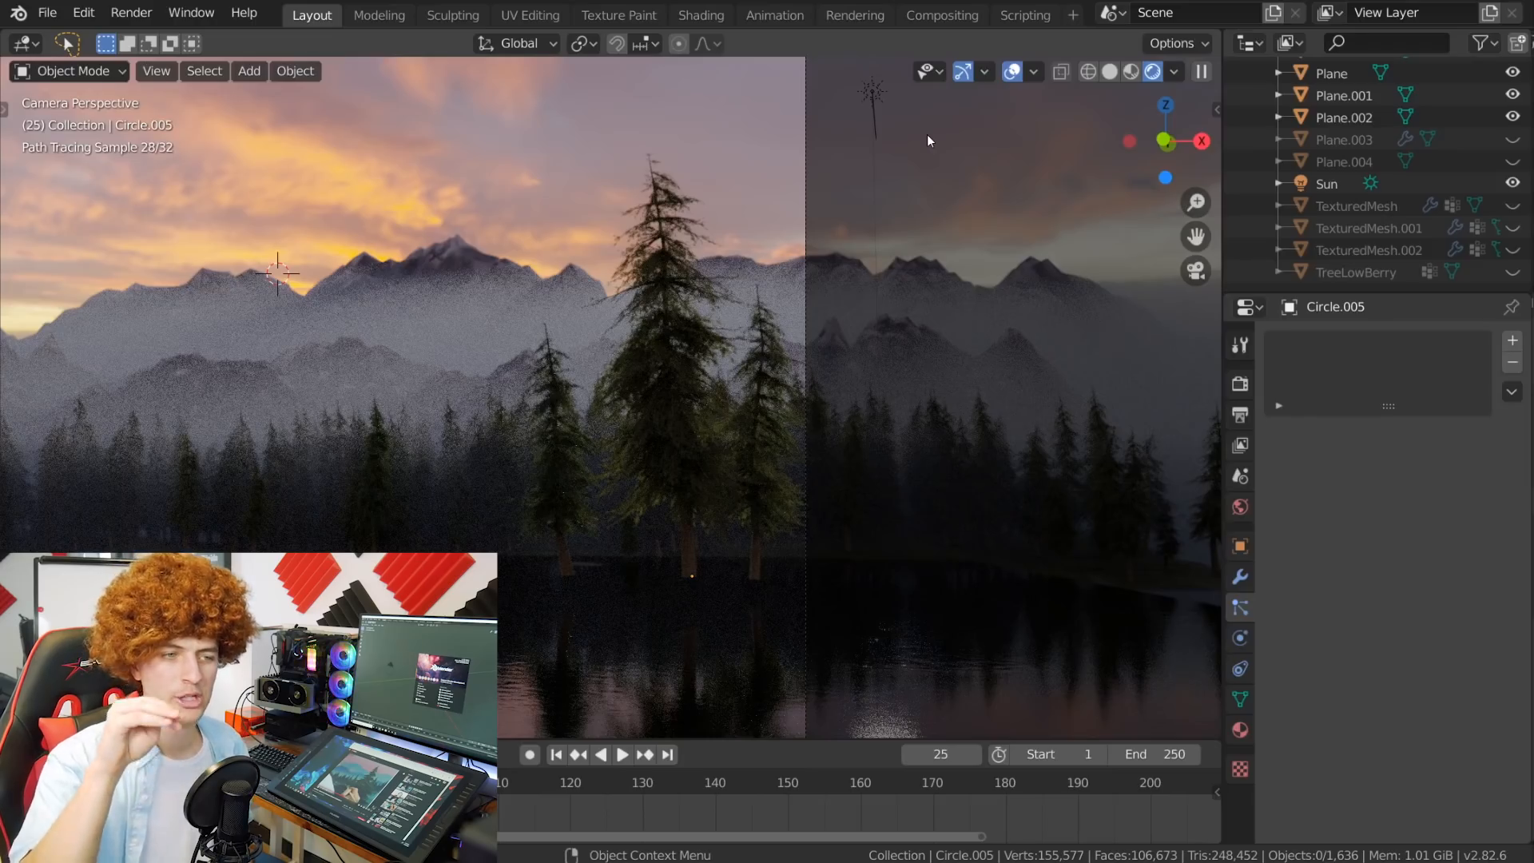
pyautogui.moveTo(857, 184)
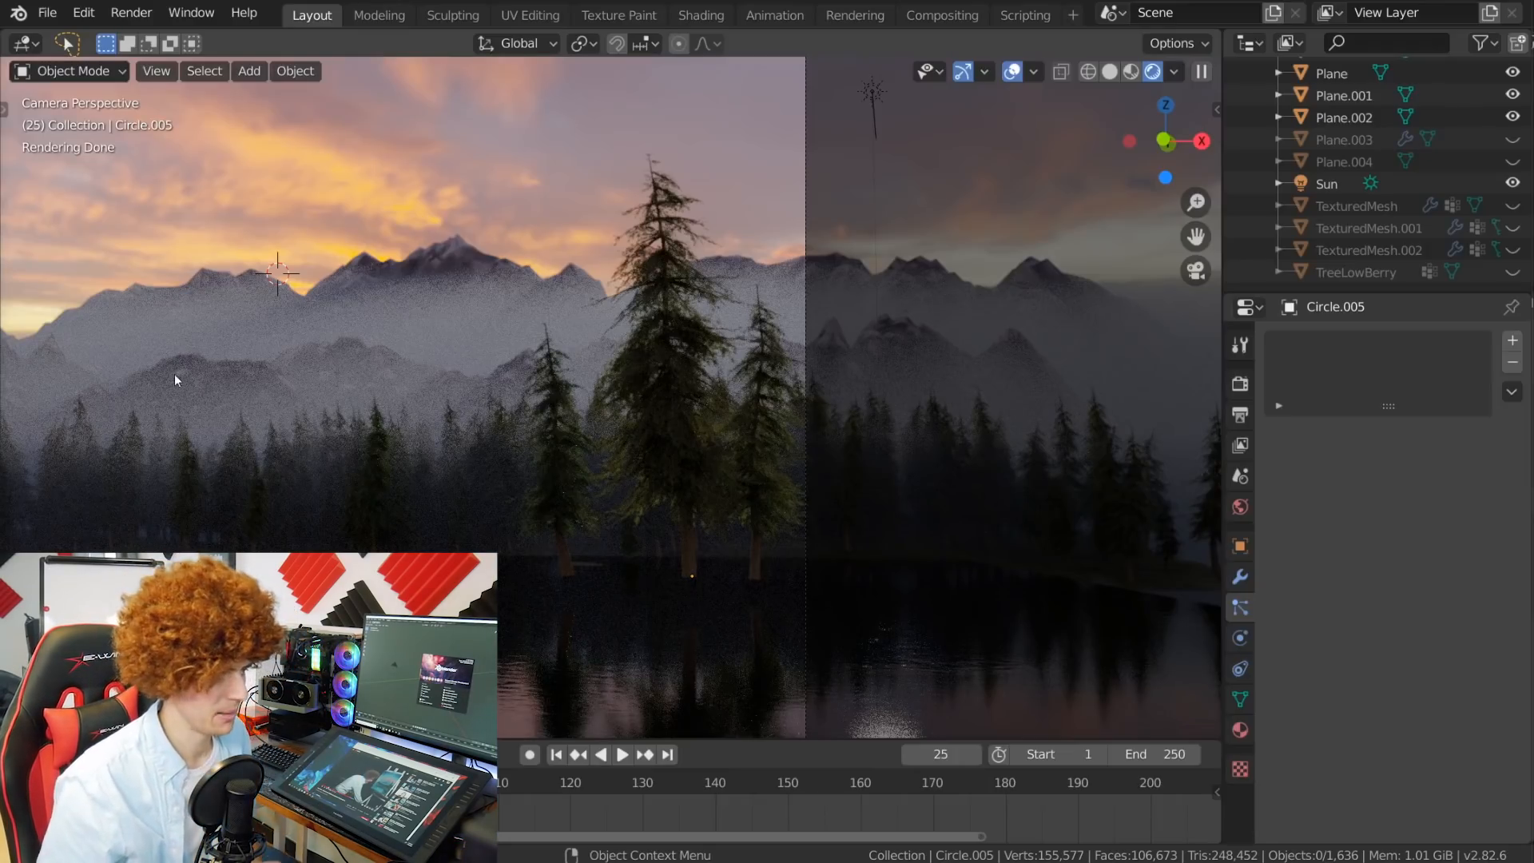
pyautogui.moveTo(587, 601)
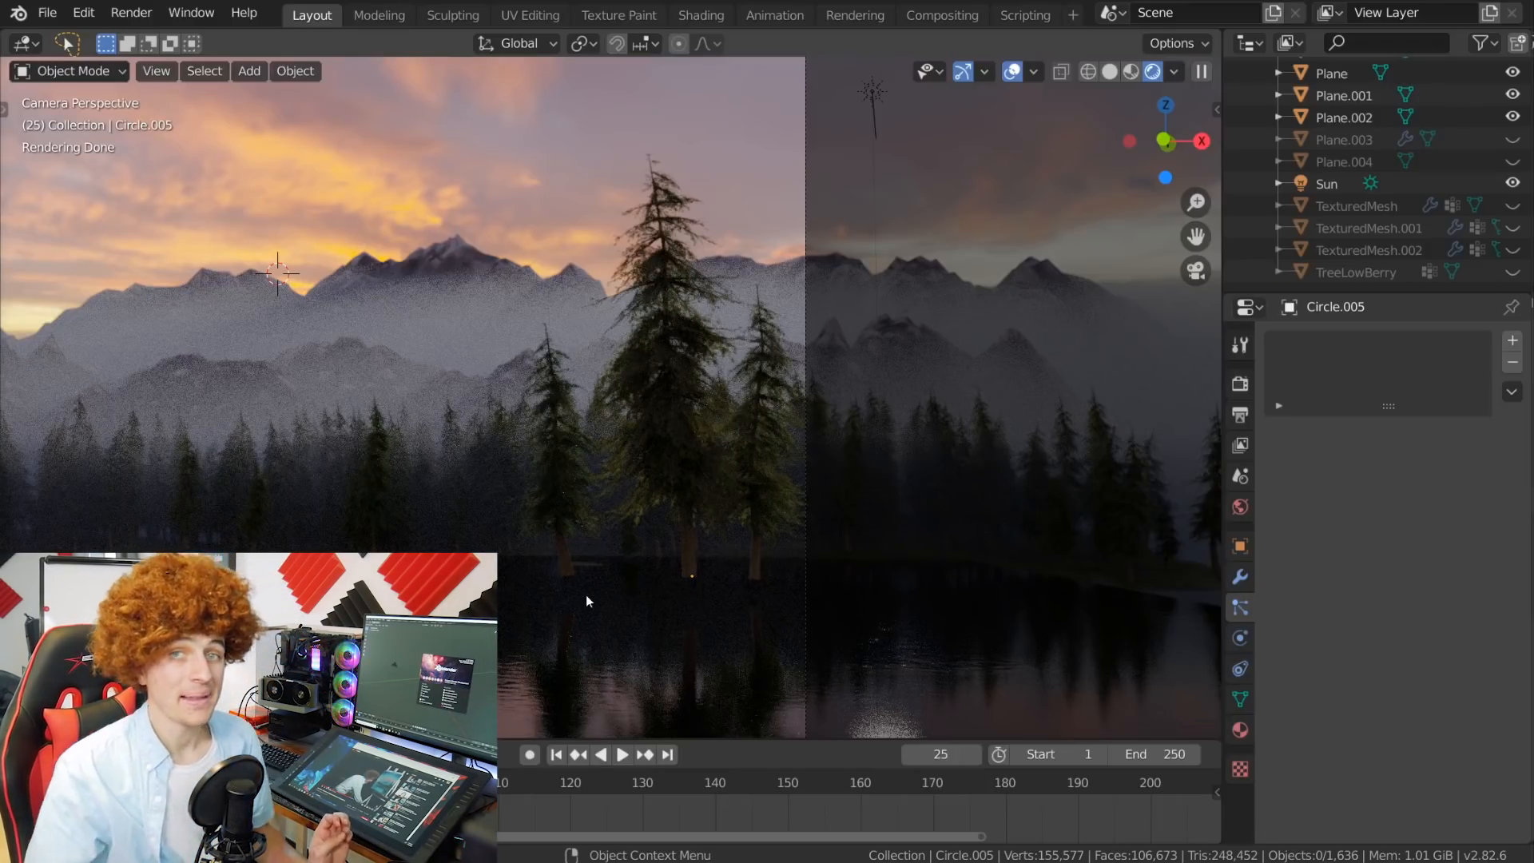
# Step: Change the viewport shading mode from the header
pyautogui.click(1110, 71)
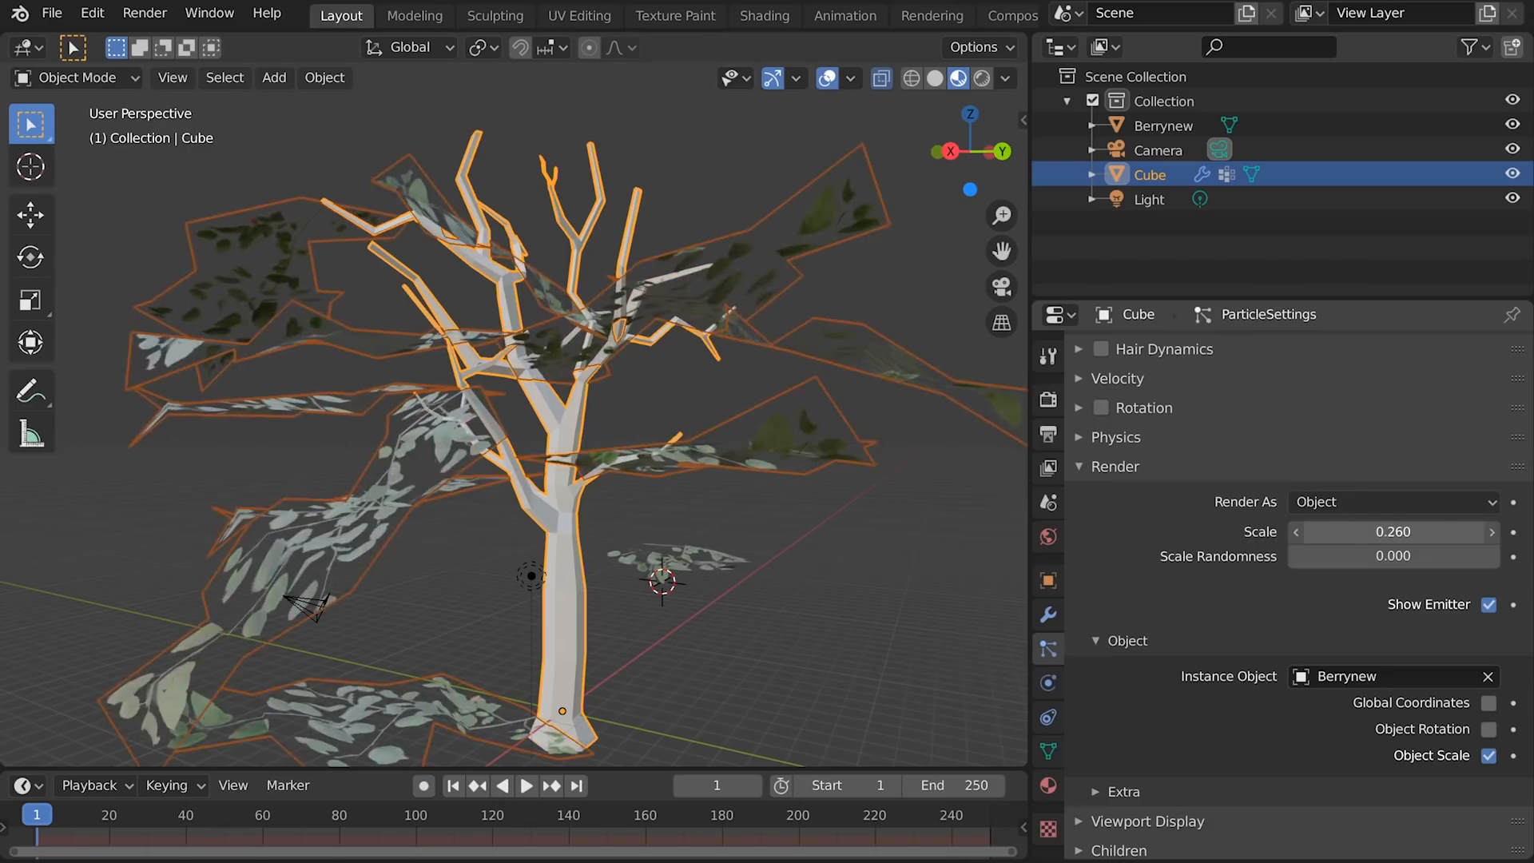
# Step: Switch between viewport shading modes while viewing the twig's berry-sprig particles
pyautogui.click(1142, 78)
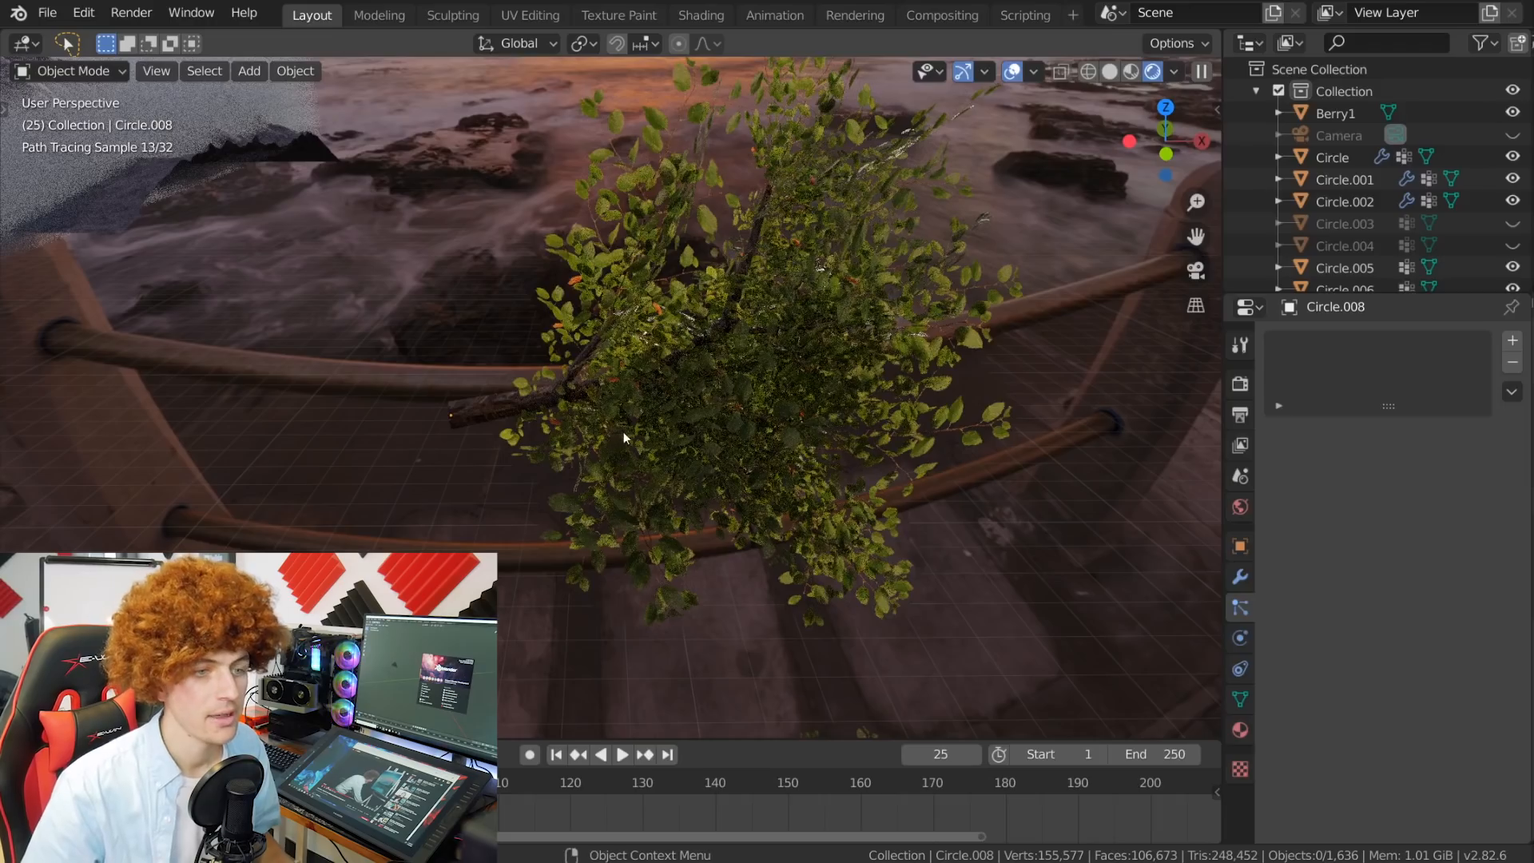
pyautogui.moveTo(1111, 70)
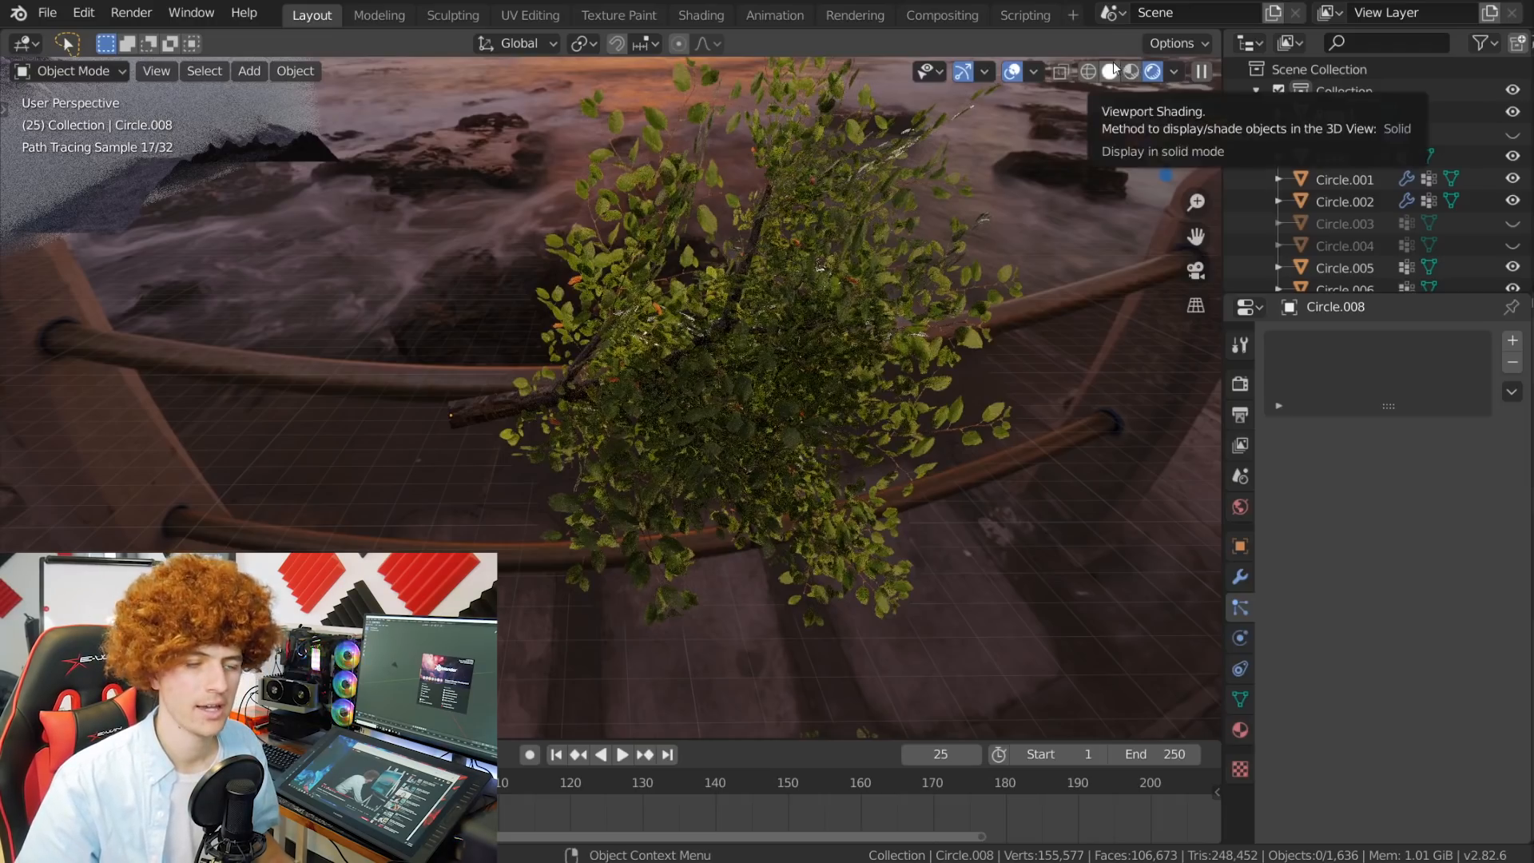
pyautogui.click(1107, 70)
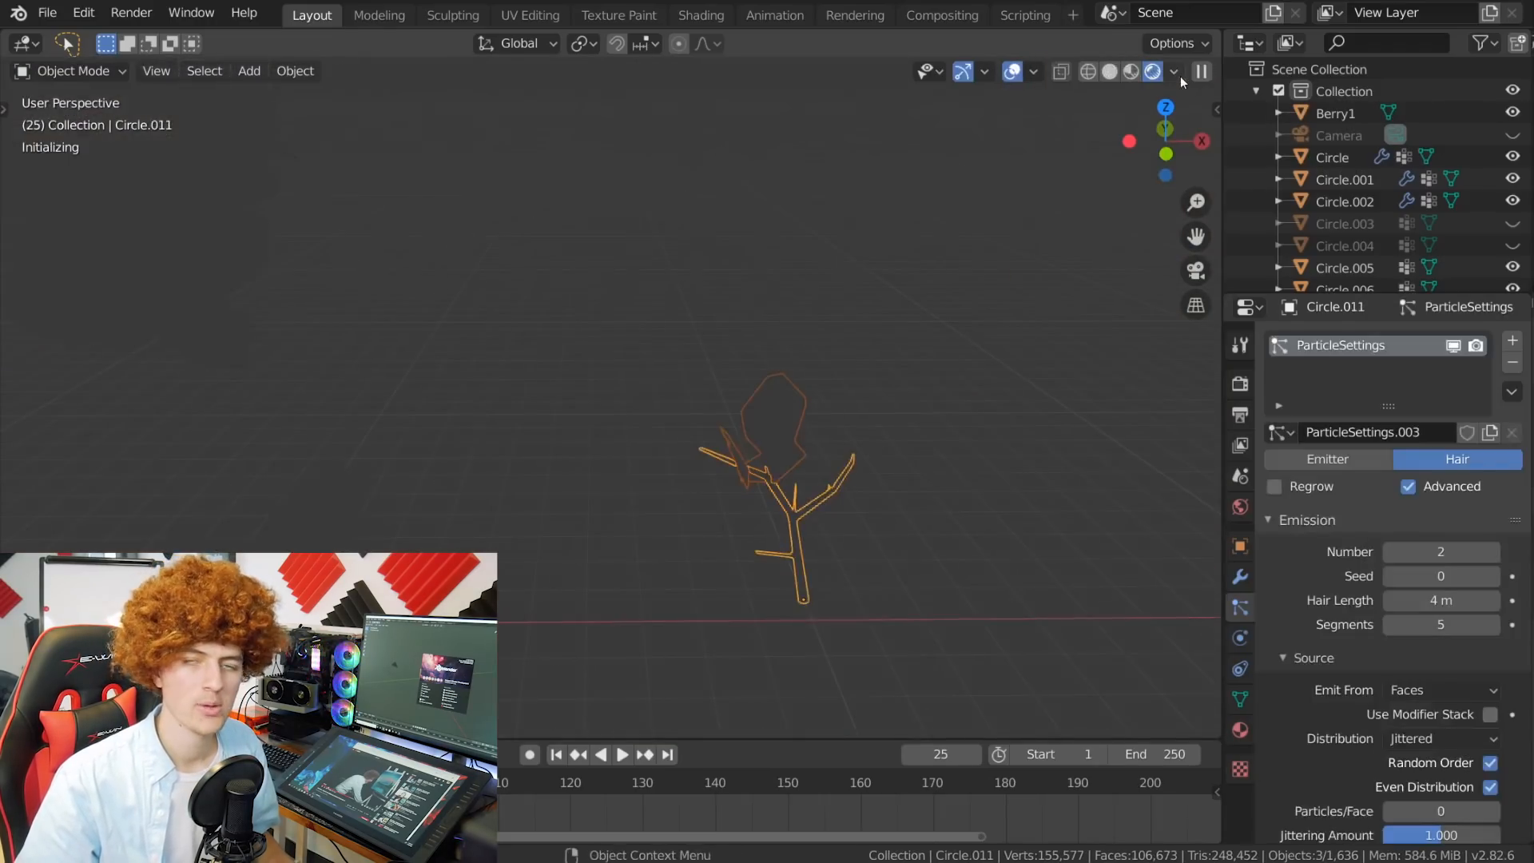
pyautogui.click(1152, 70)
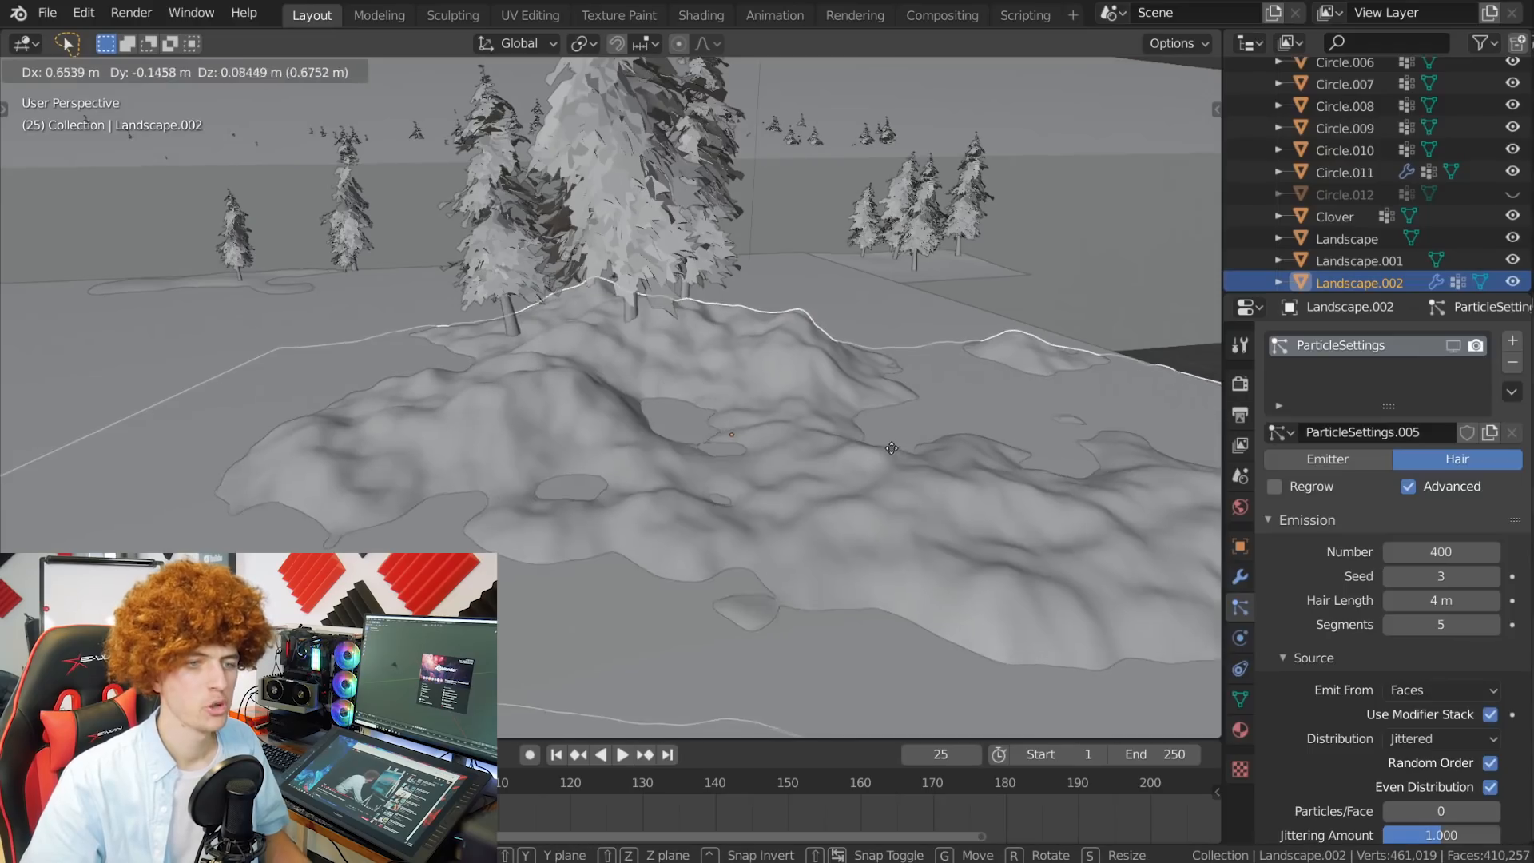
pyautogui.moveTo(783, 452)
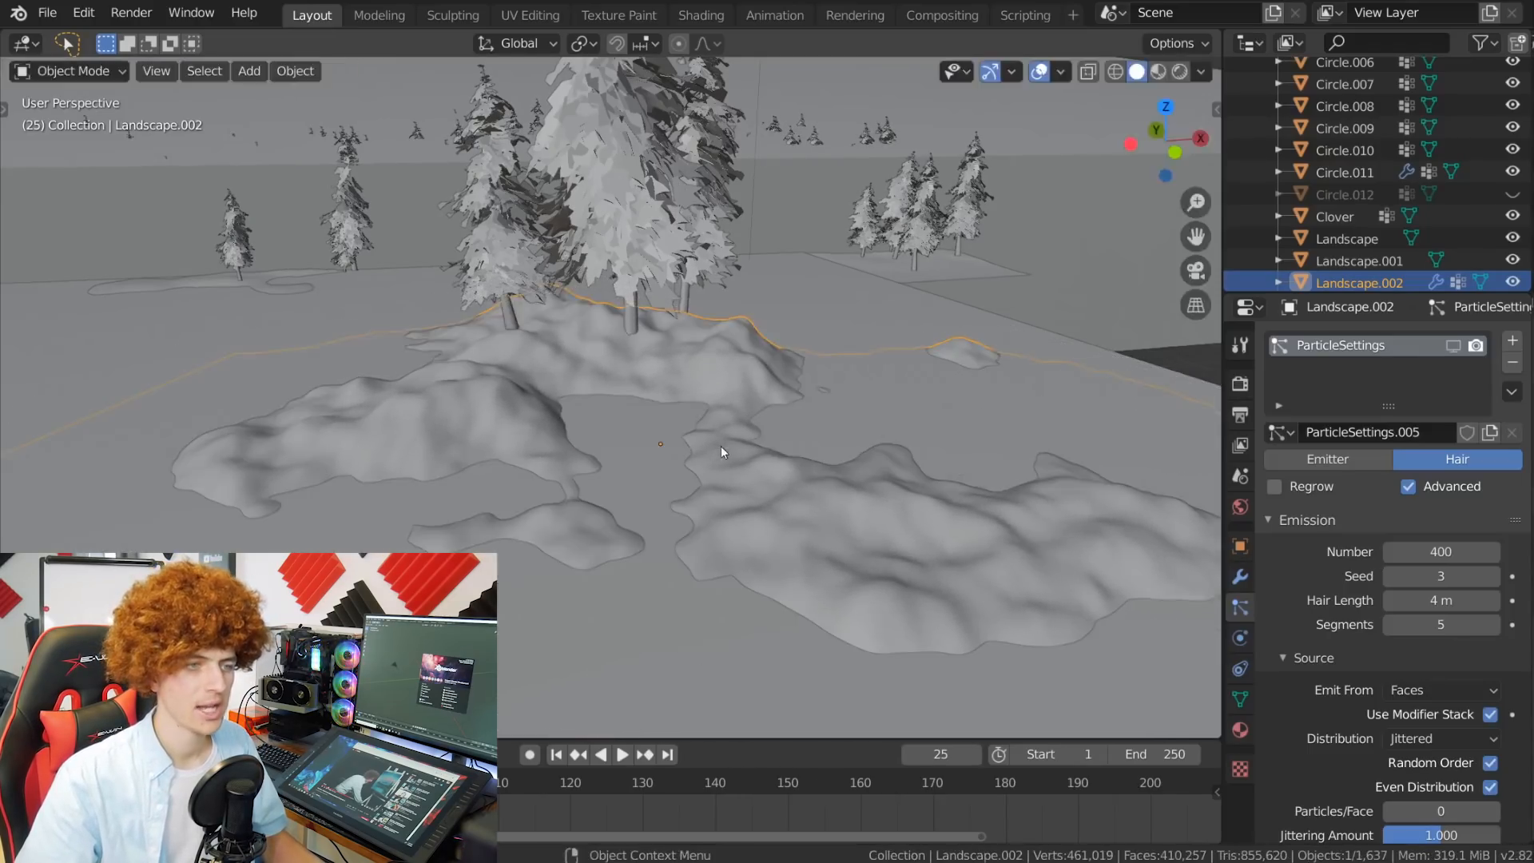
# Step: Enable the bush particle system on Landscape.002 and preview it in Rendered shading
pyautogui.click(644, 369)
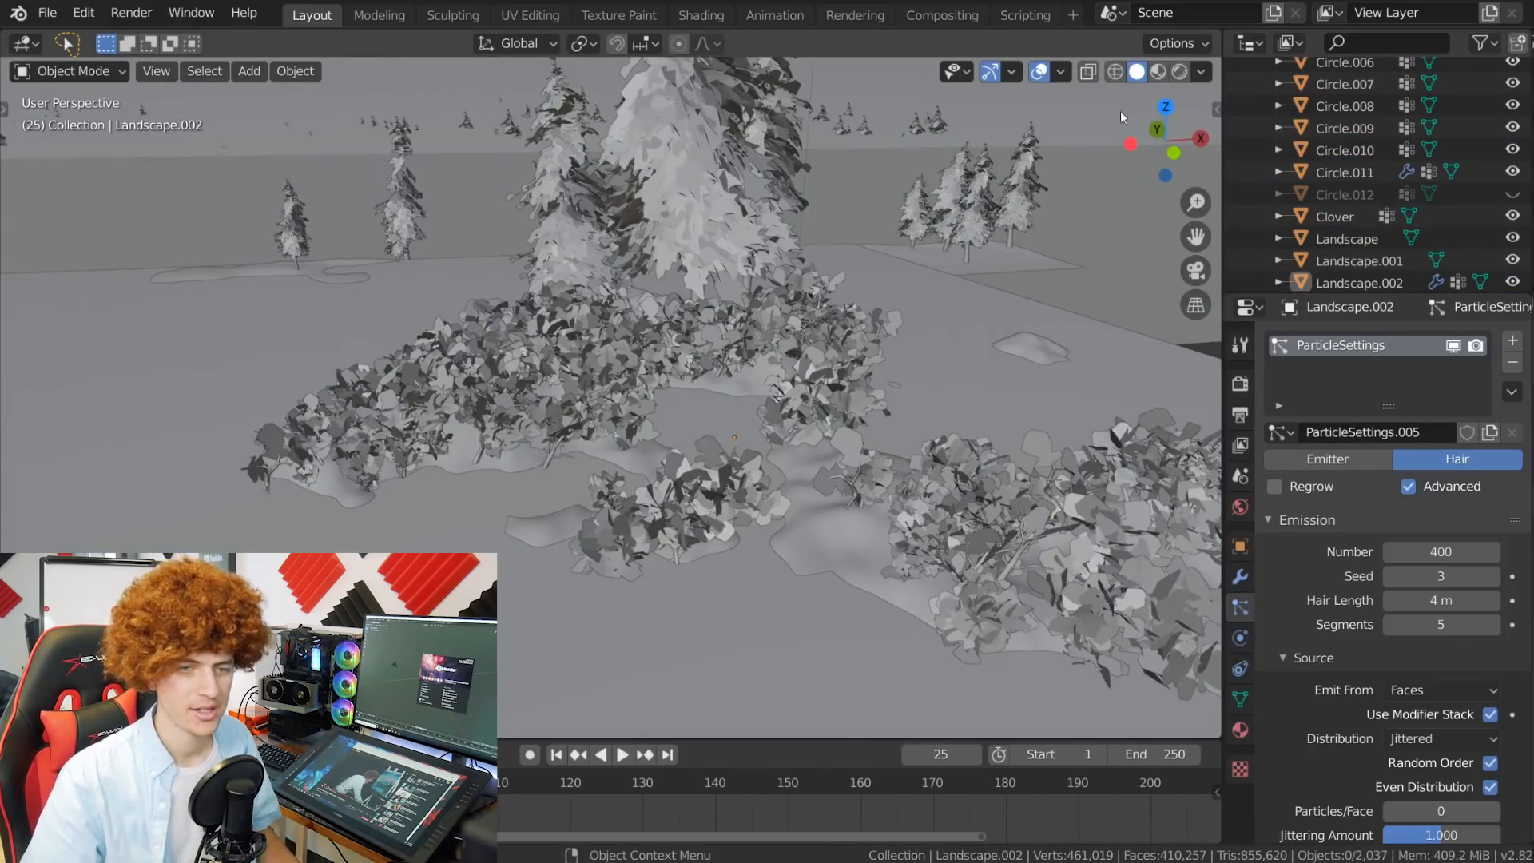
pyautogui.click(1177, 70)
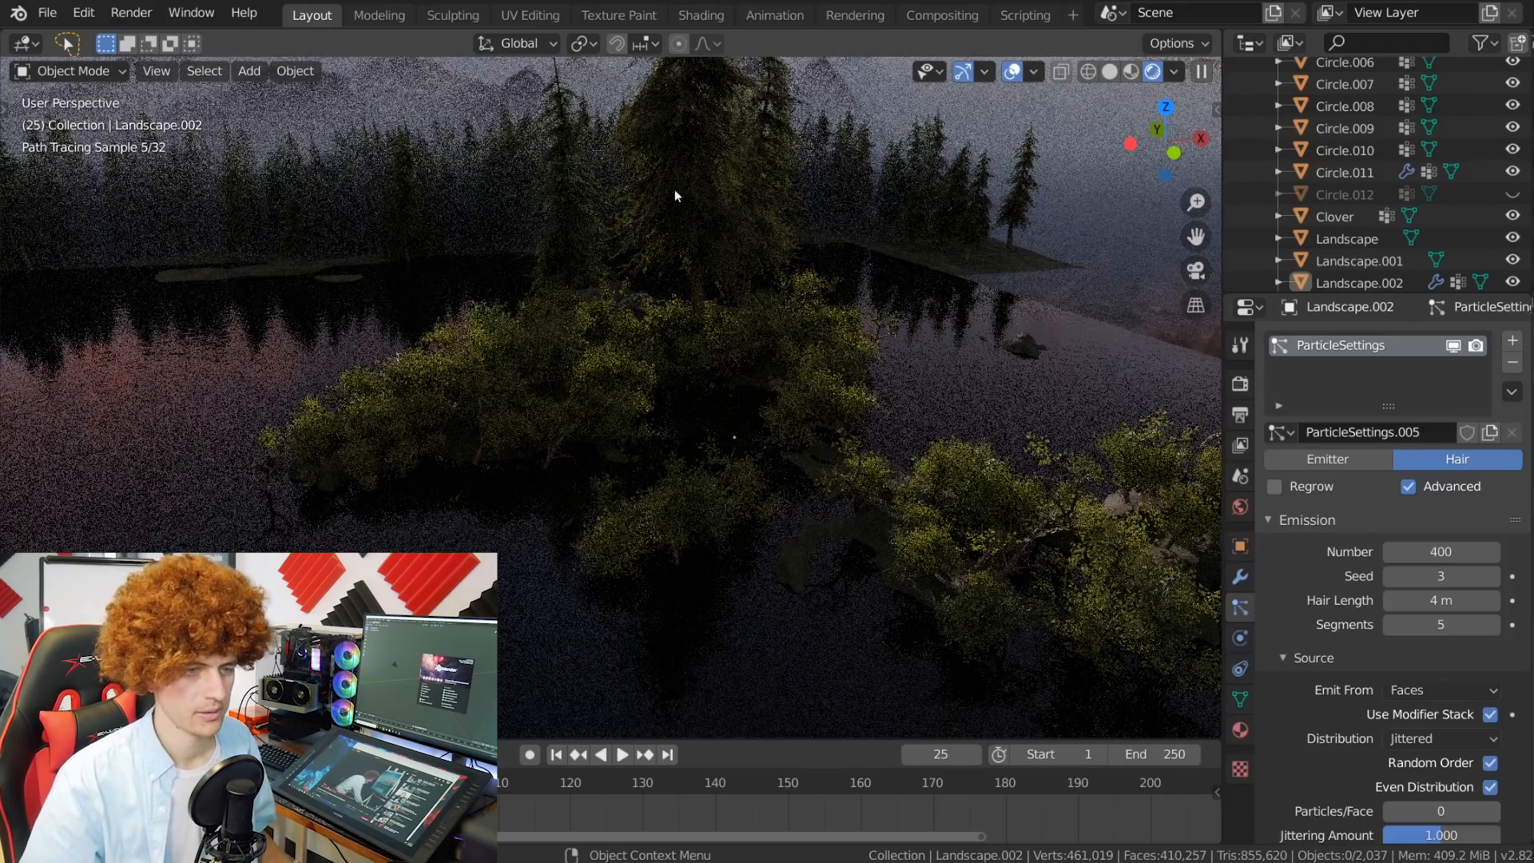
pyautogui.moveTo(429, 421)
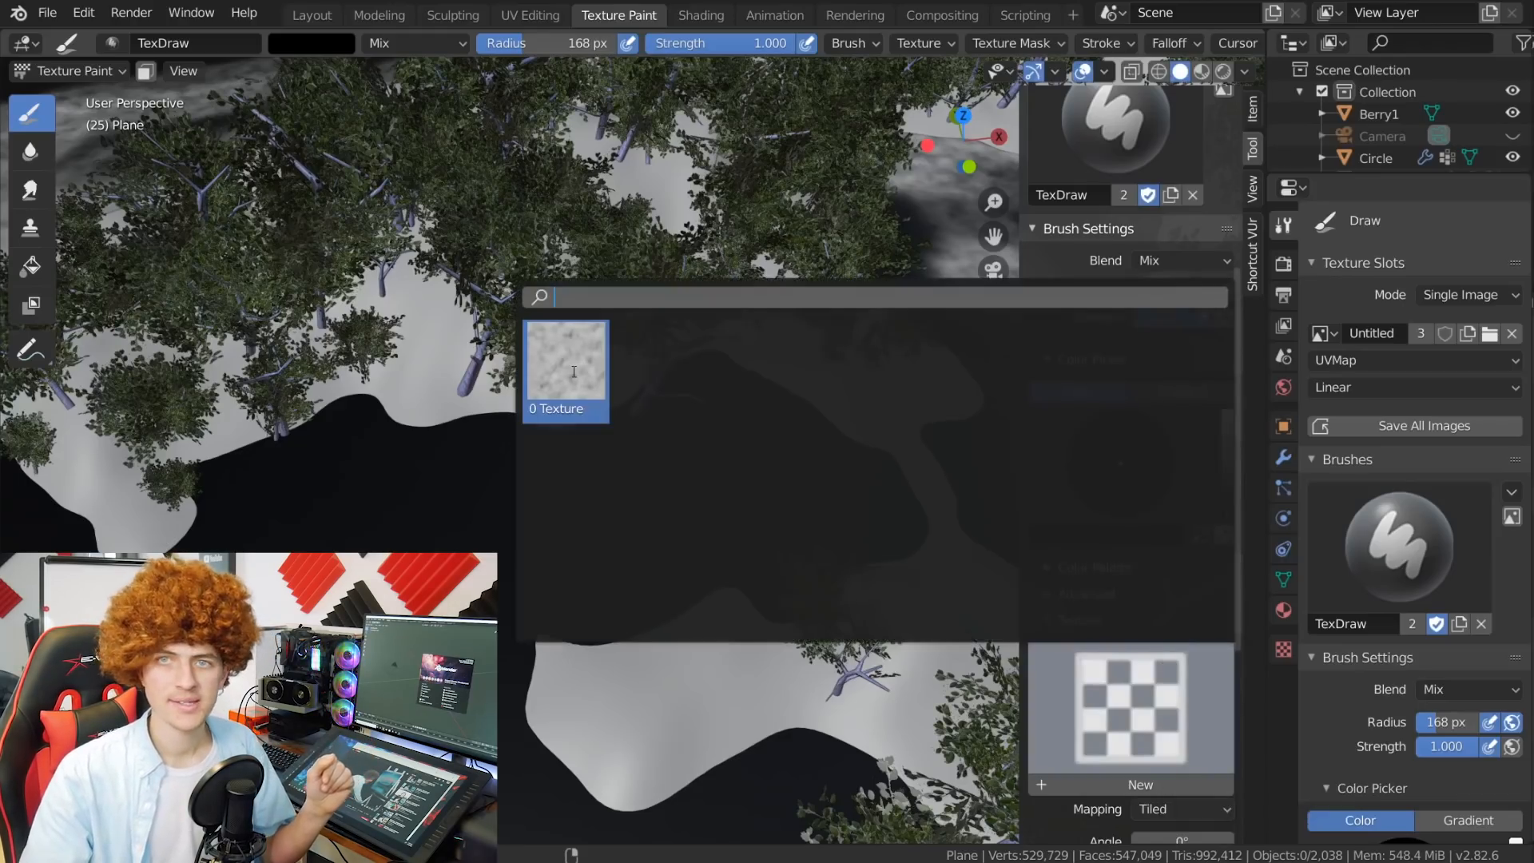
# Step: Choose the cloudy noise texture for the Texture Paint brush
pyautogui.click(565, 362)
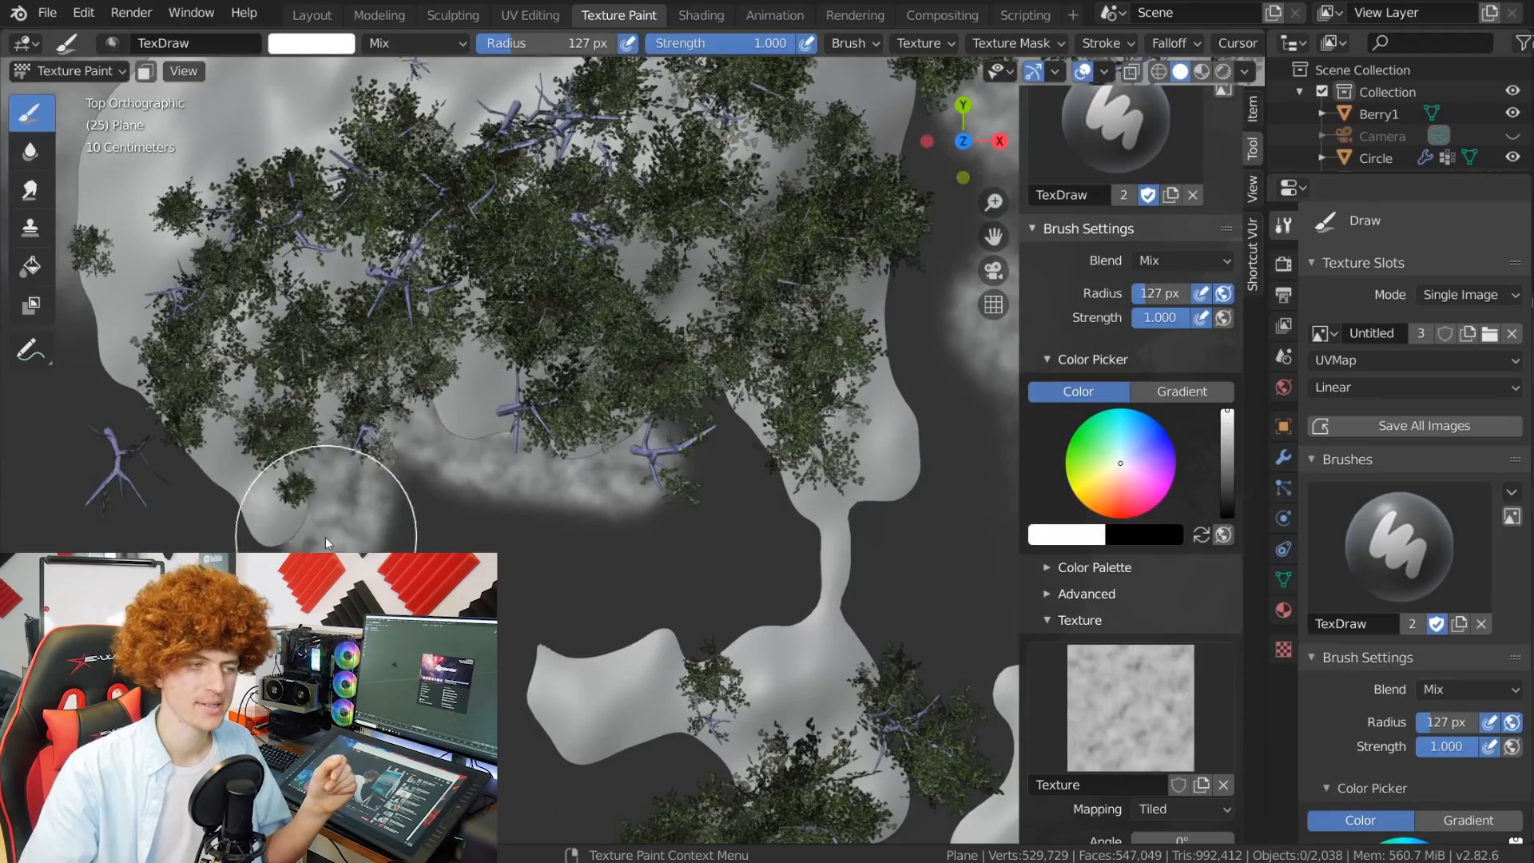
pyautogui.moveTo(249, 411)
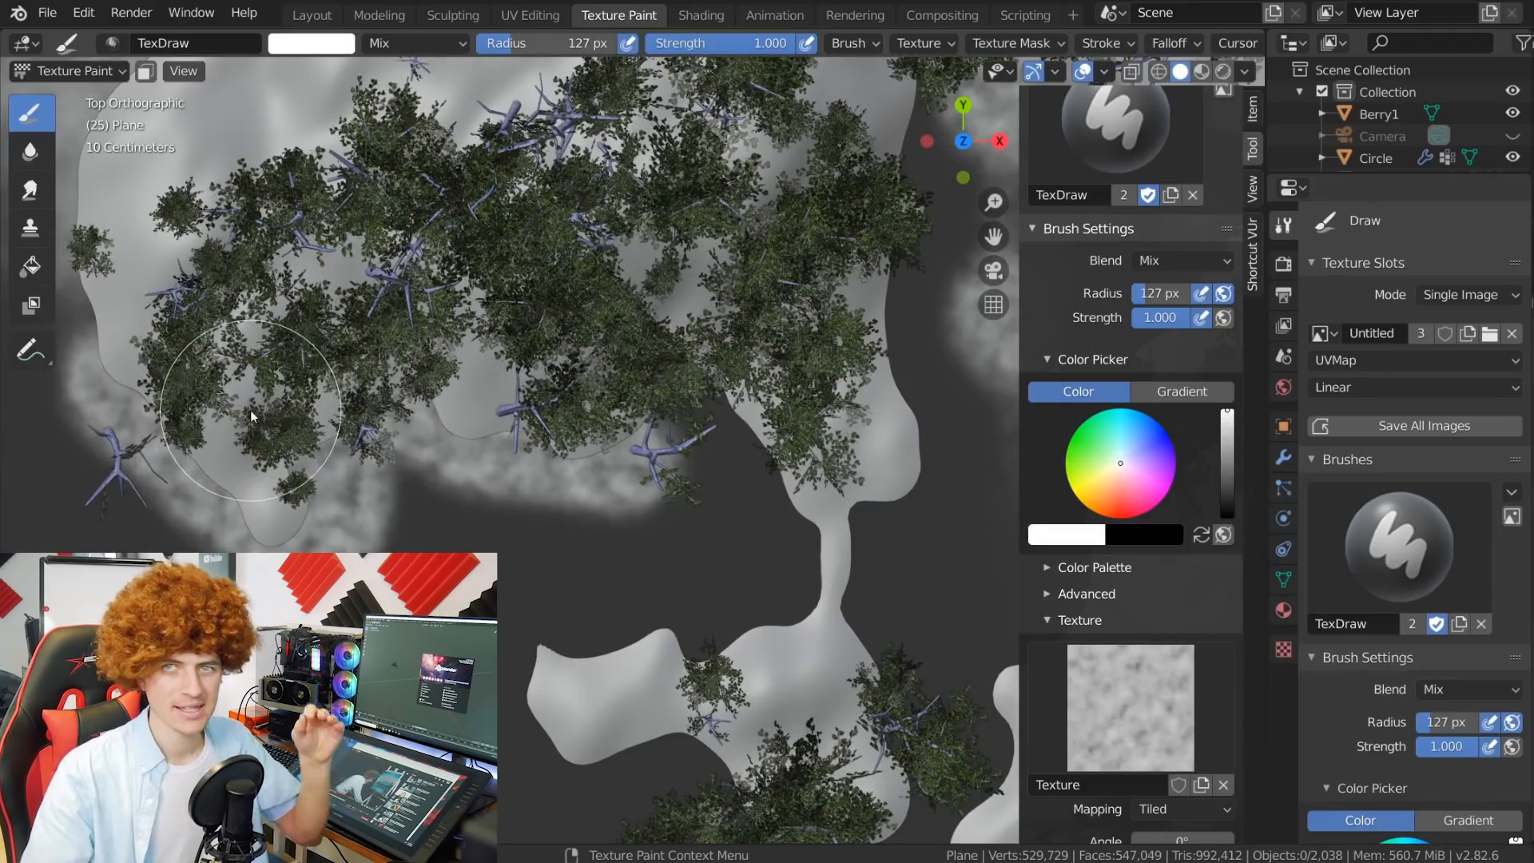